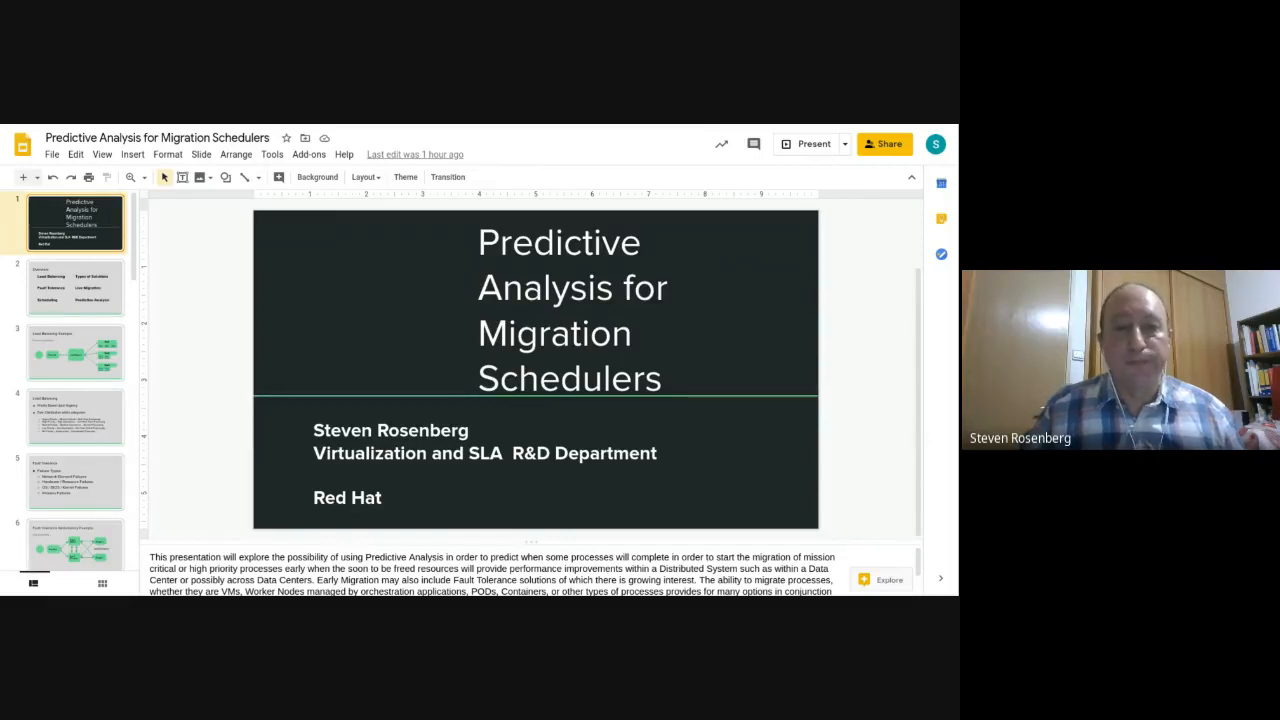
- Select the slide 3 thumbnail to show the Load Balancing Example diagram
click(75, 287)
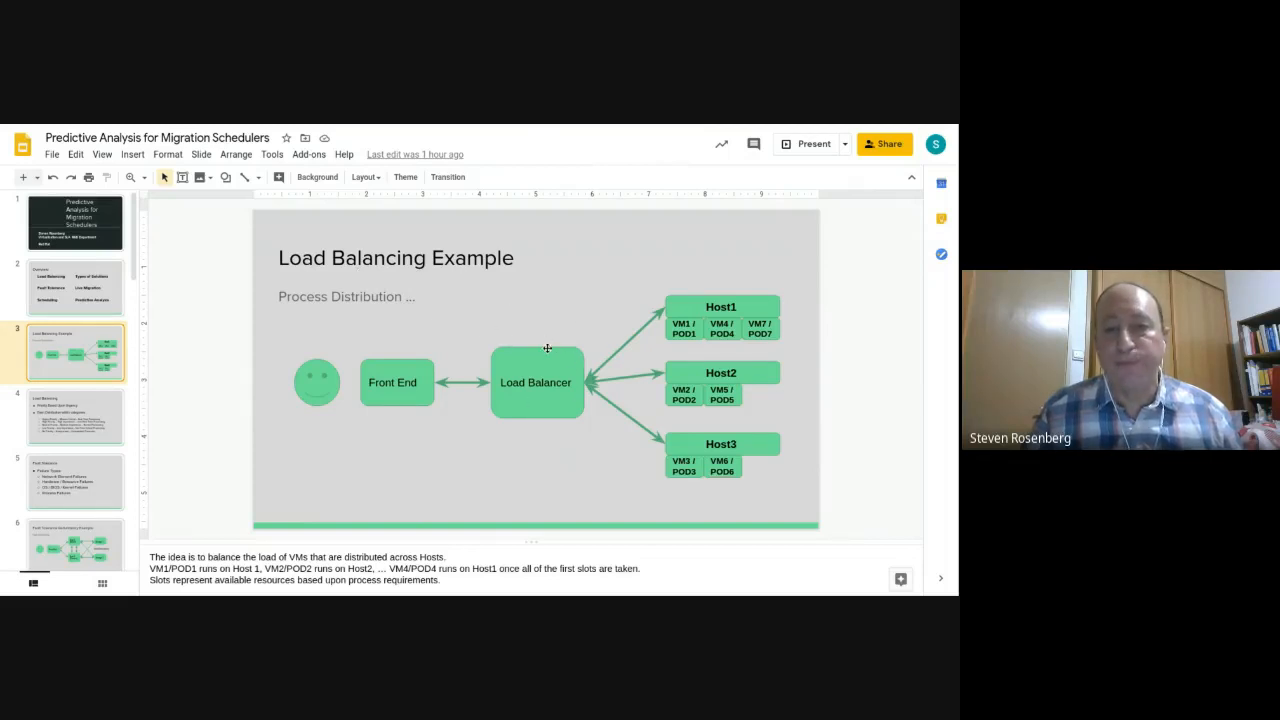
mouse_move(658, 346)
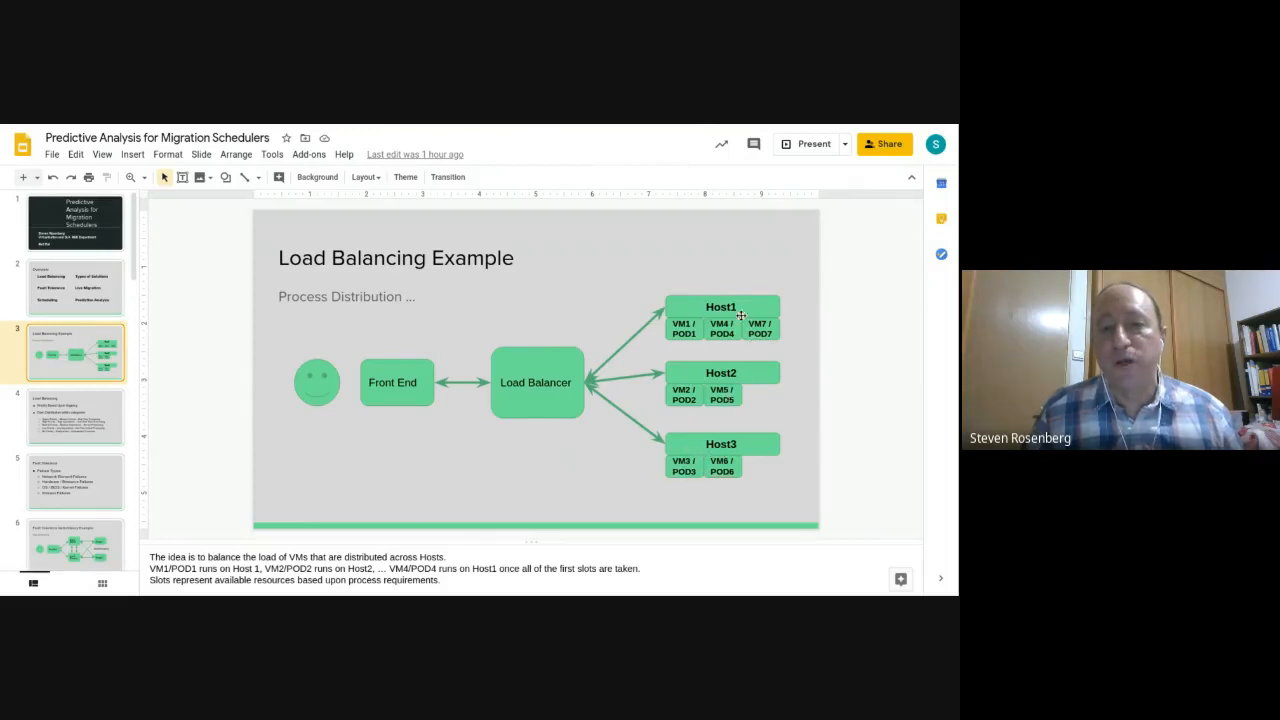
mouse_move(705, 337)
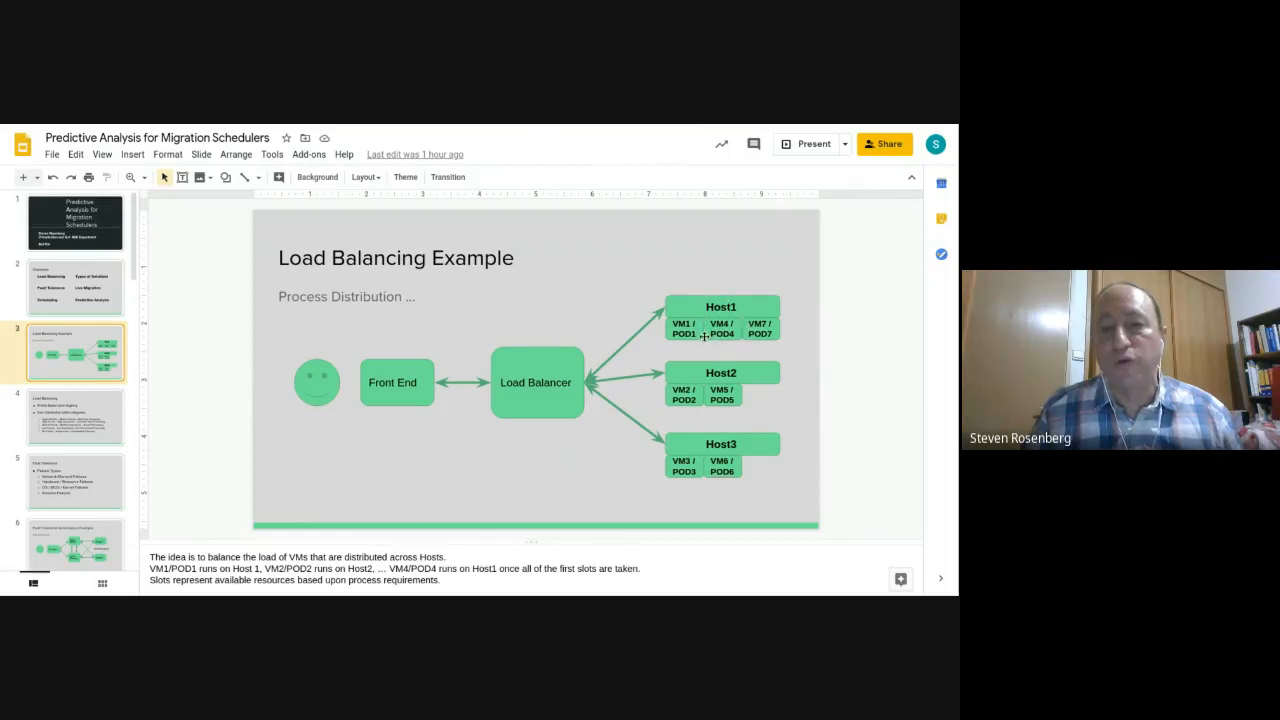
mouse_move(702, 467)
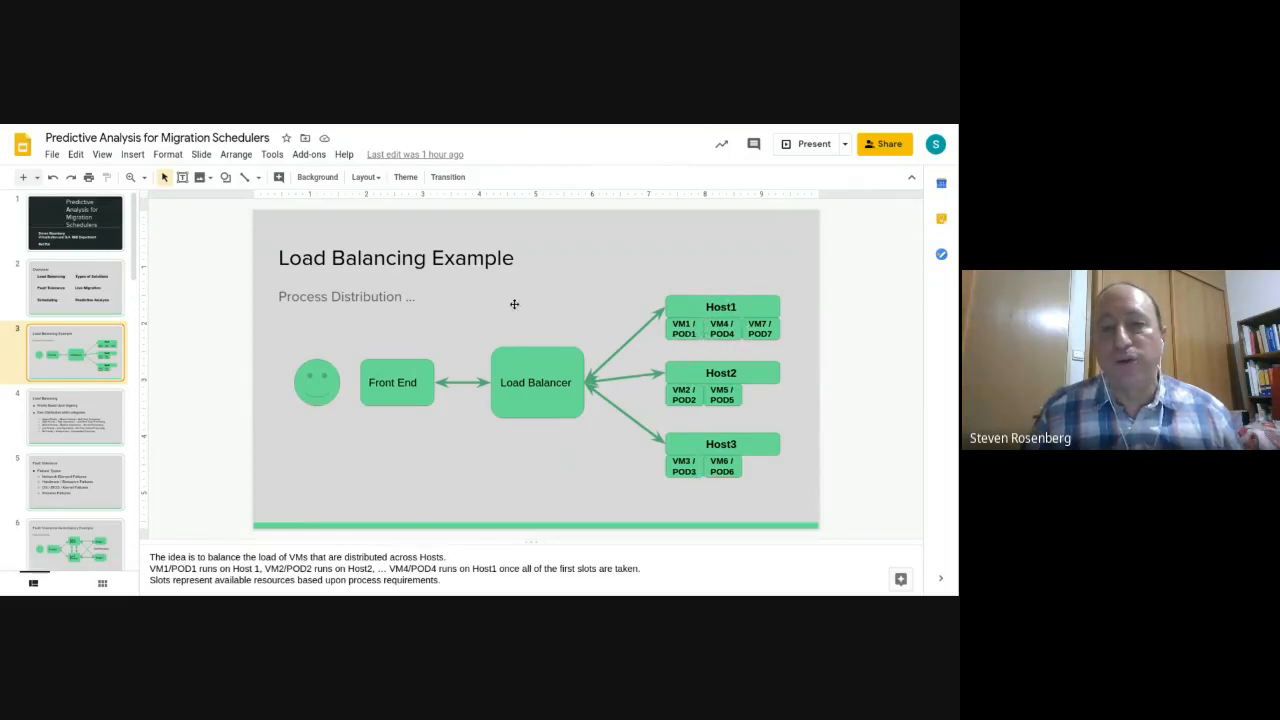
- Show slide 4, Load Balancing, with its five priority categories in the notes
click(75, 417)
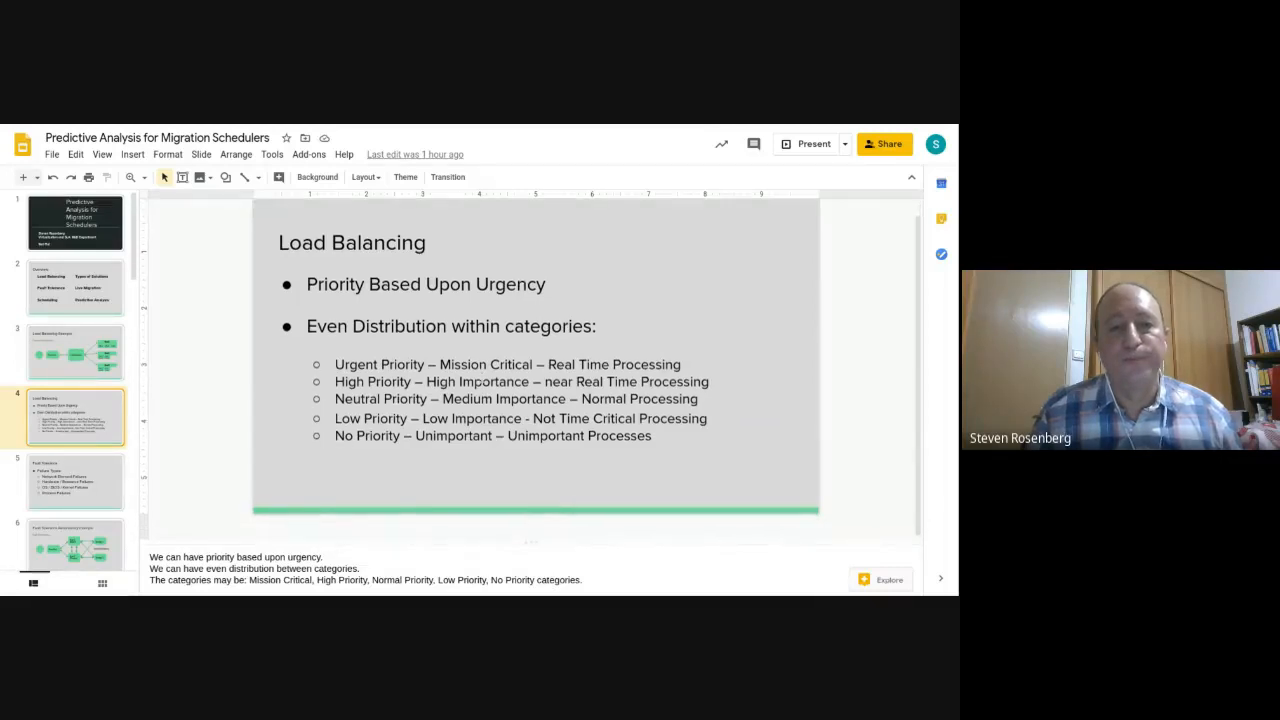
click(75, 481)
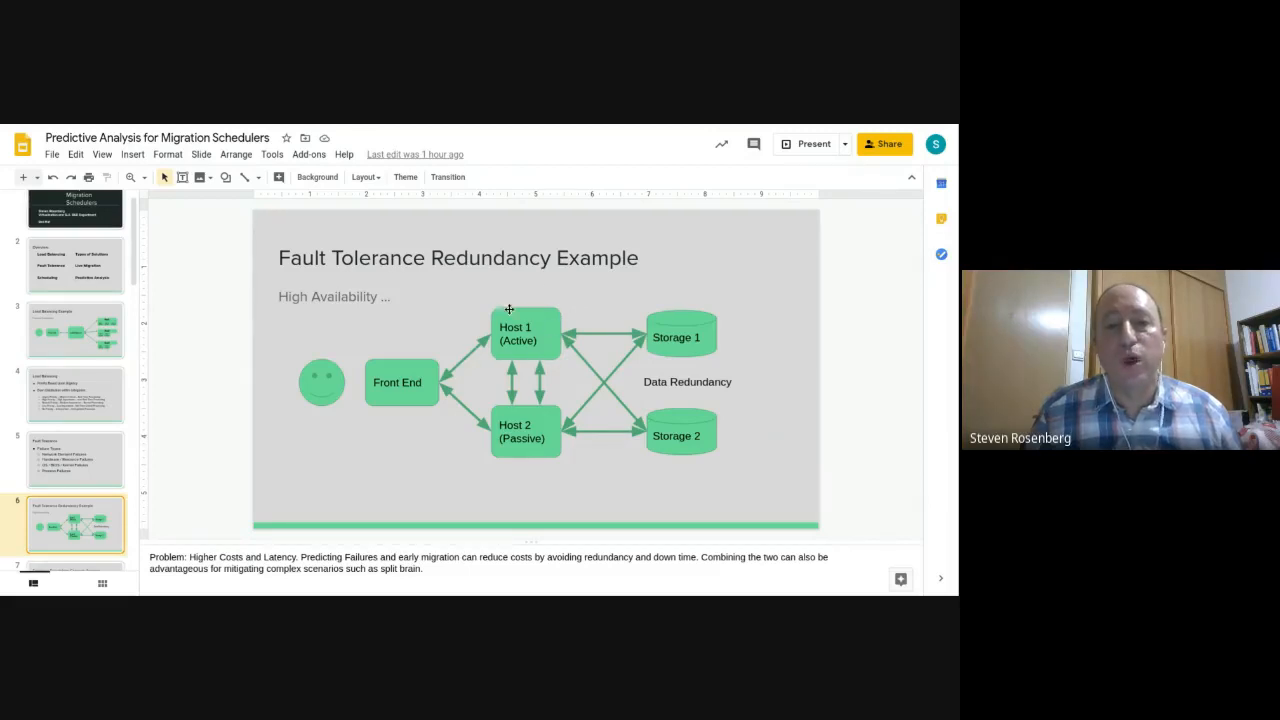
mouse_move(554, 398)
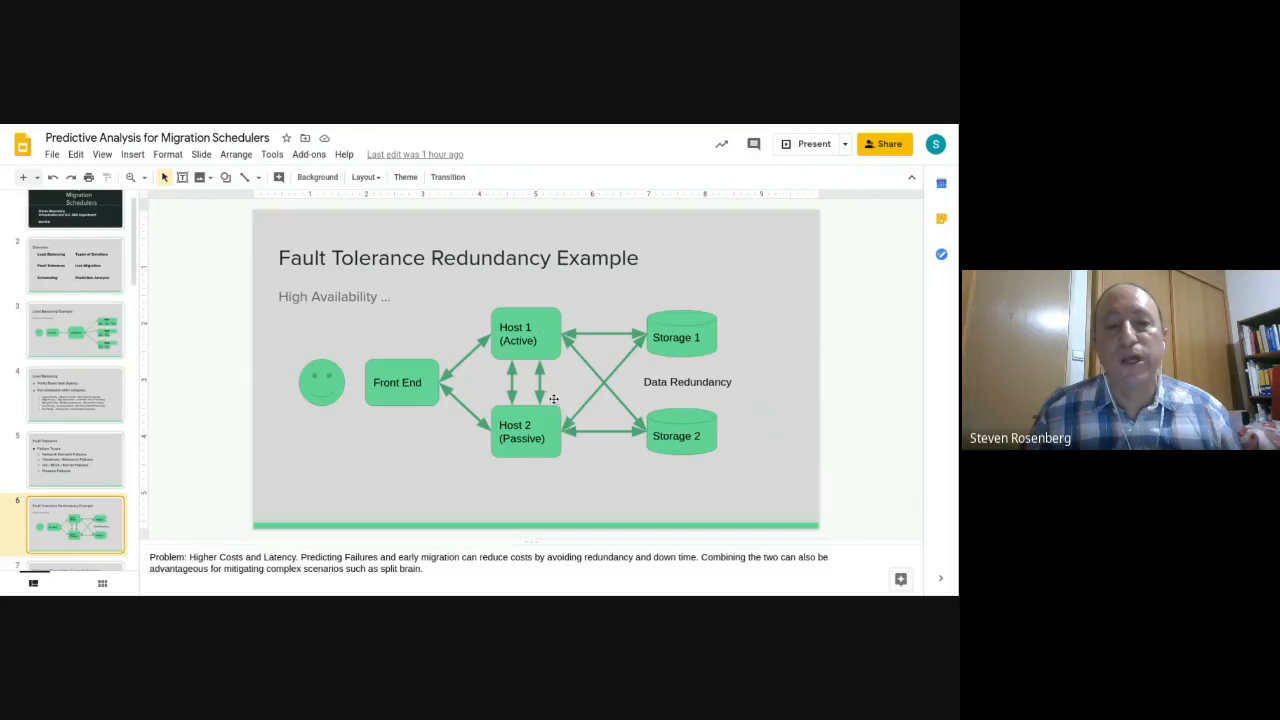
mouse_move(516, 417)
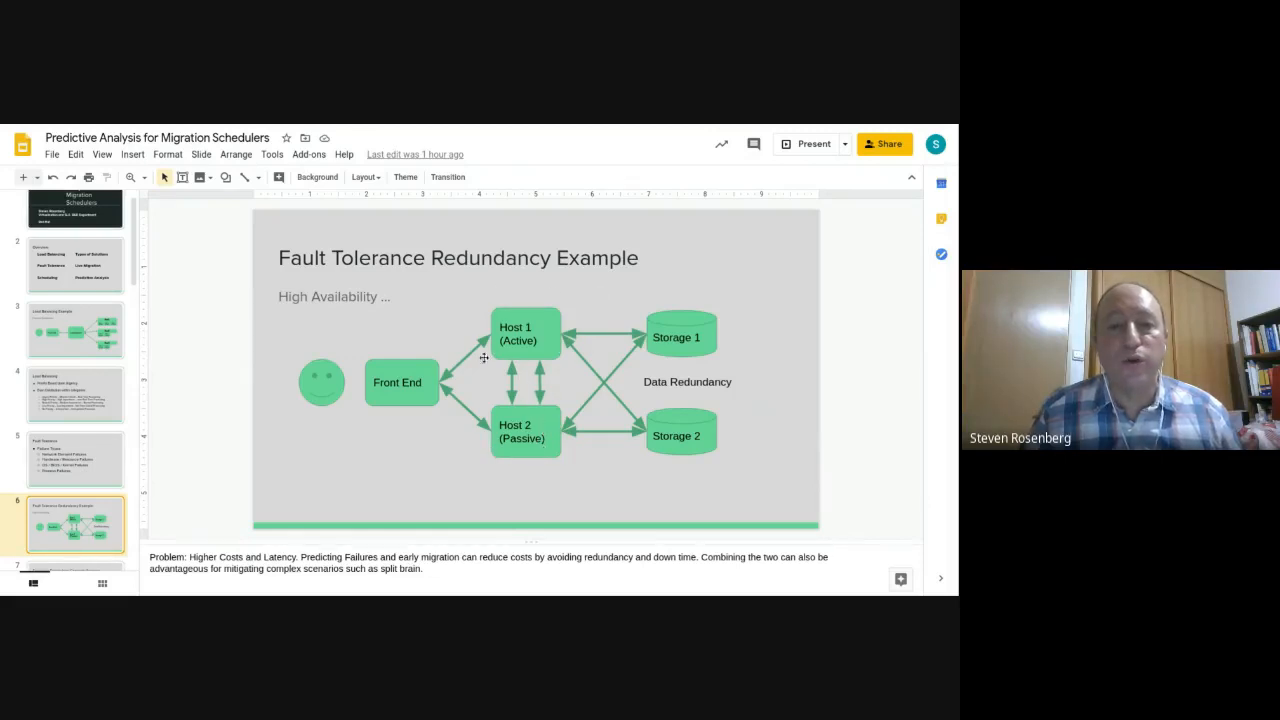
mouse_move(480, 418)
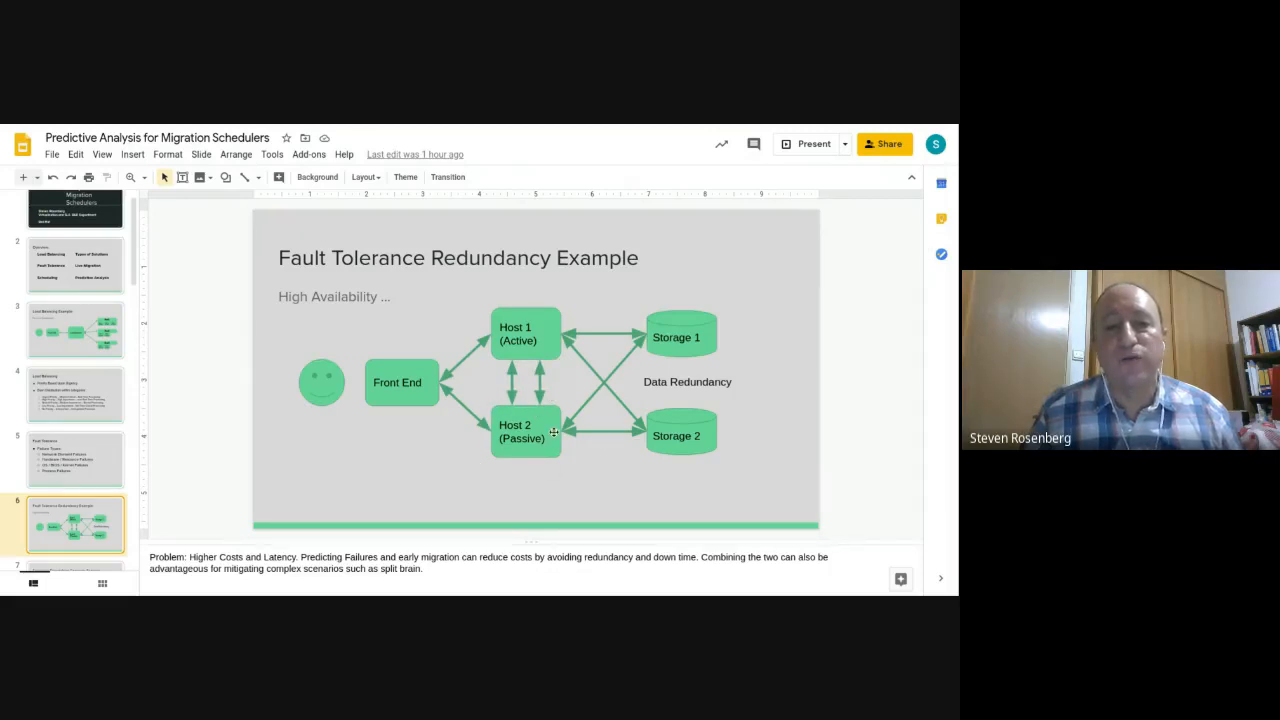
mouse_move(549, 434)
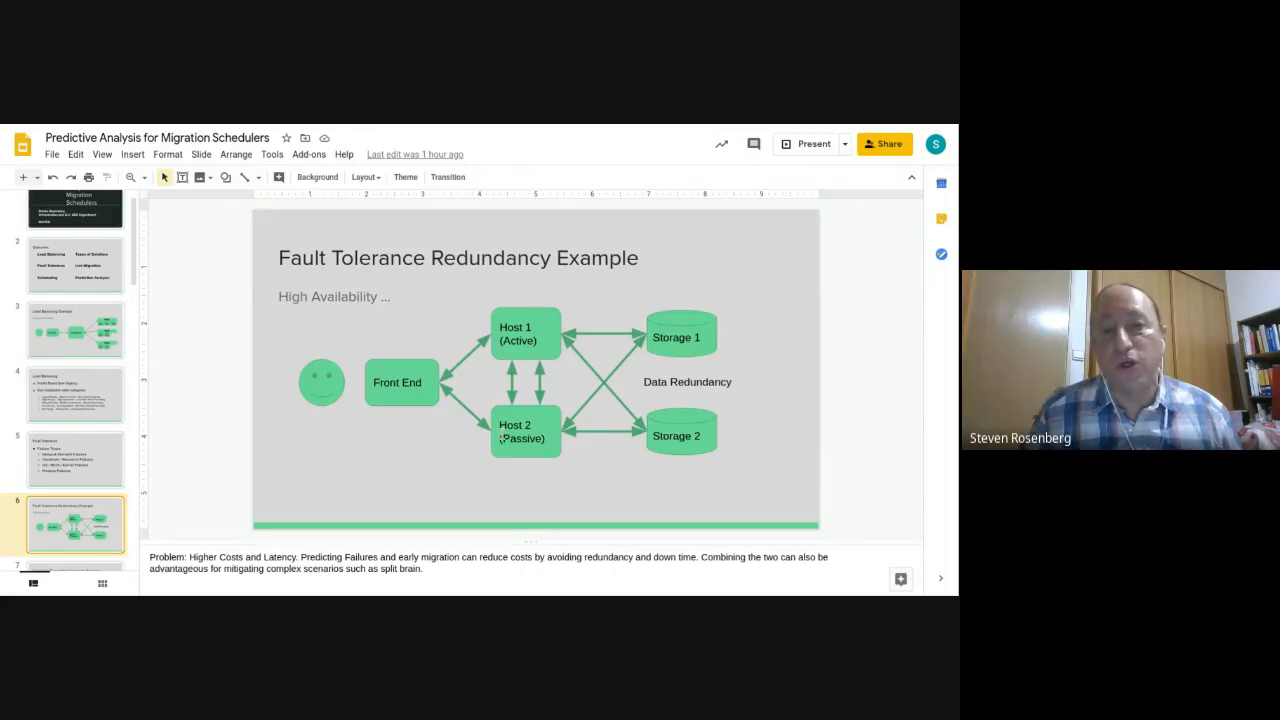
mouse_move(488, 440)
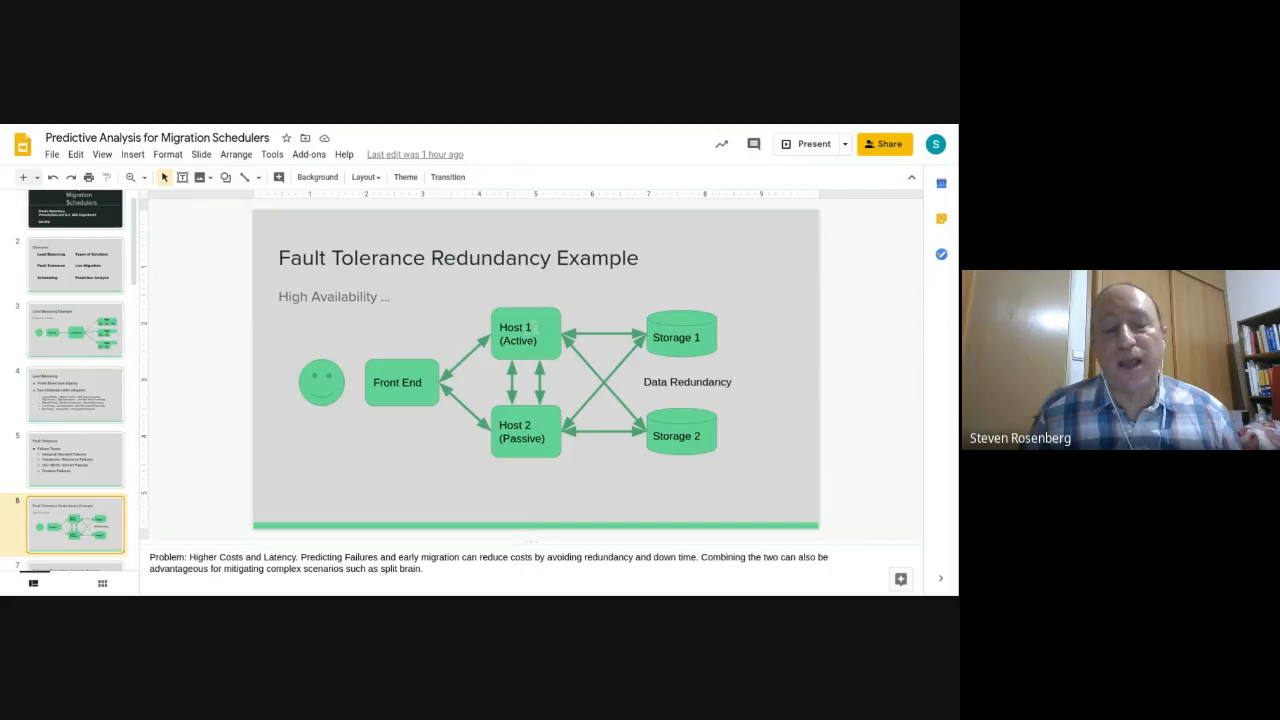
mouse_move(556, 400)
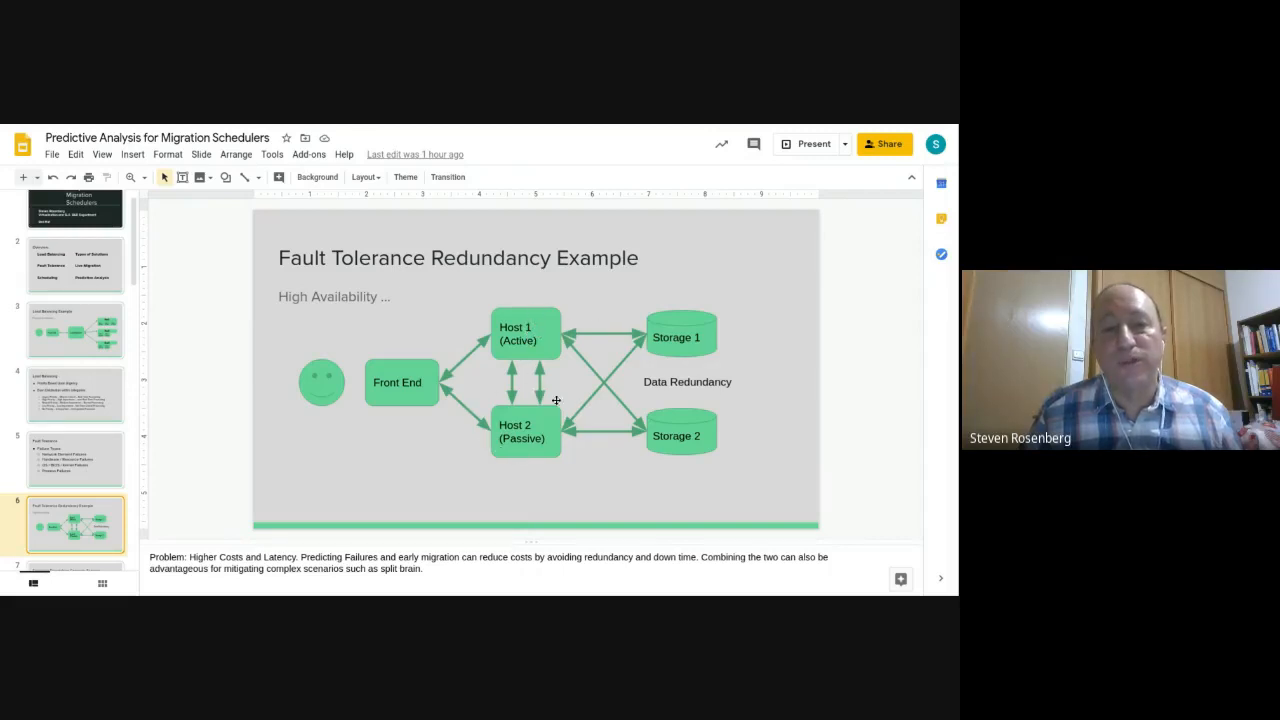
mouse_move(497, 457)
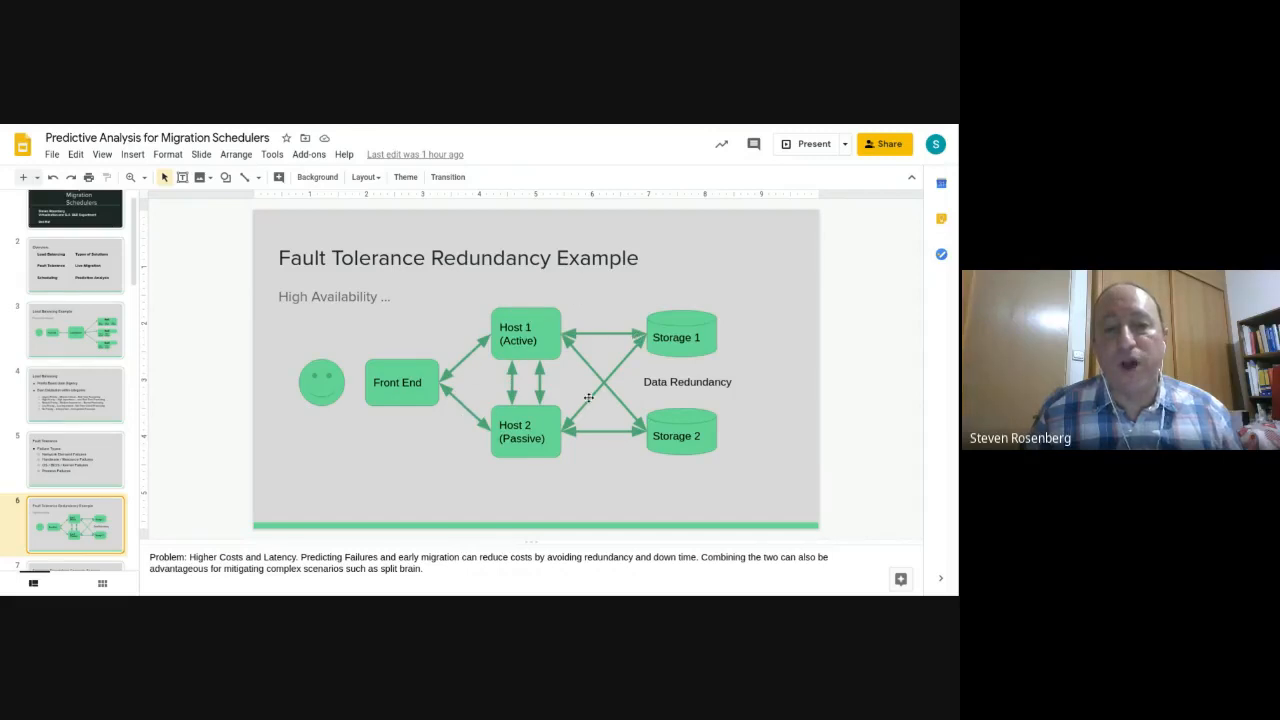
mouse_move(563, 398)
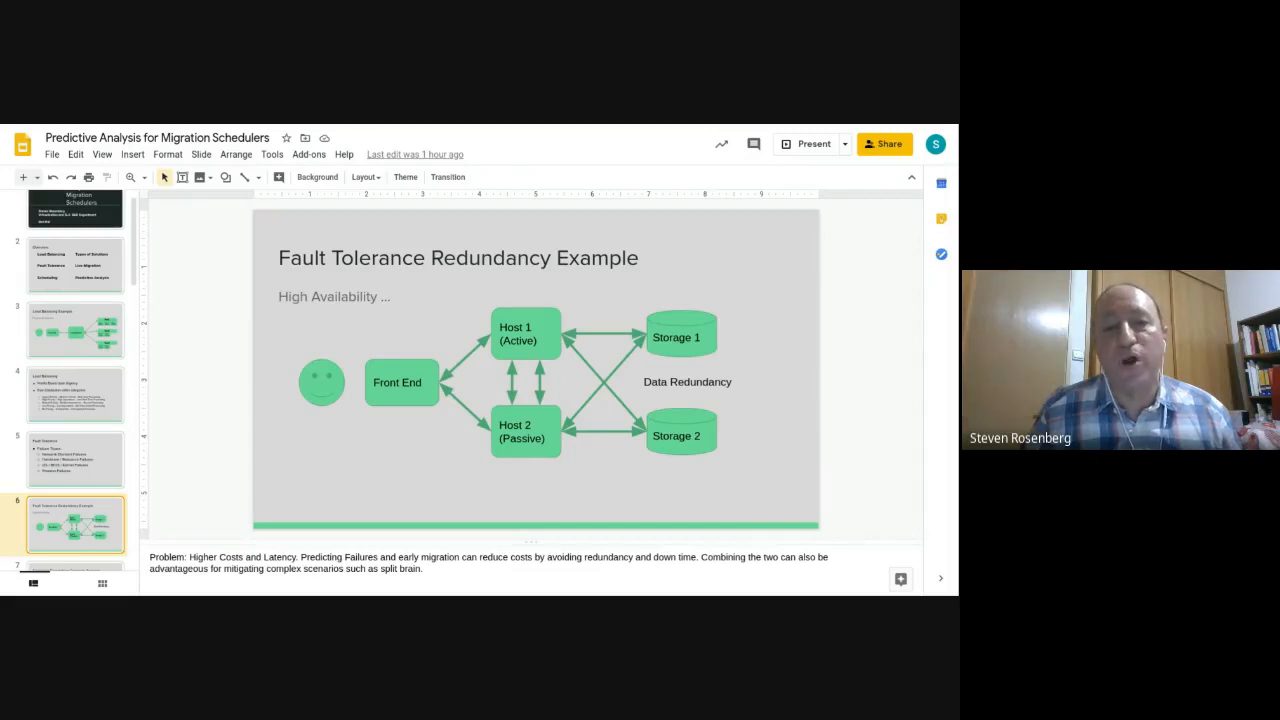
mouse_move(516, 399)
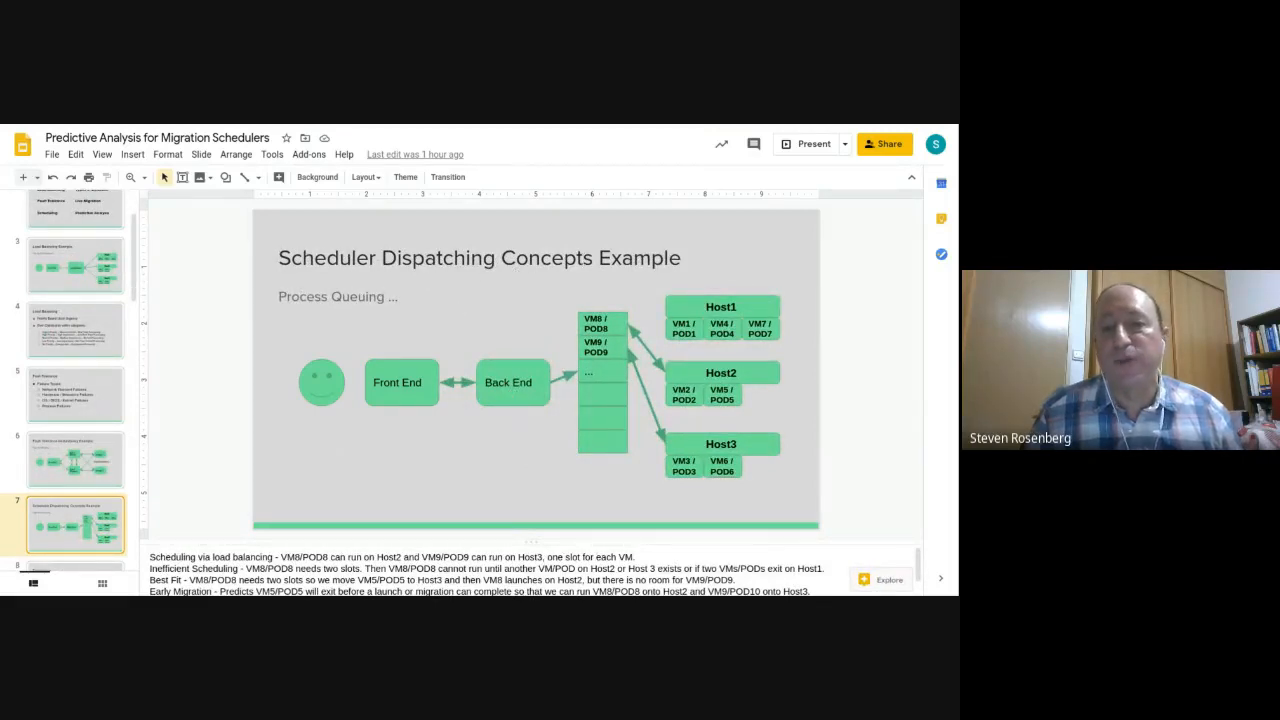
mouse_move(567, 310)
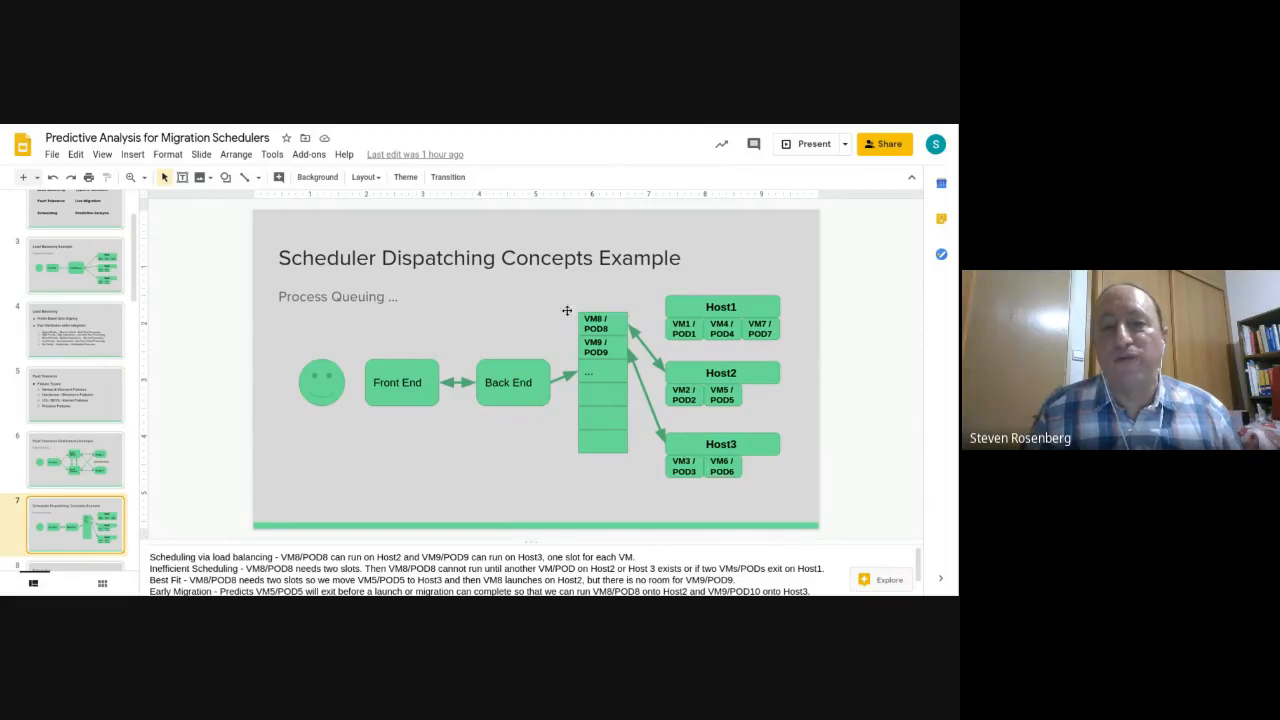
mouse_move(600, 454)
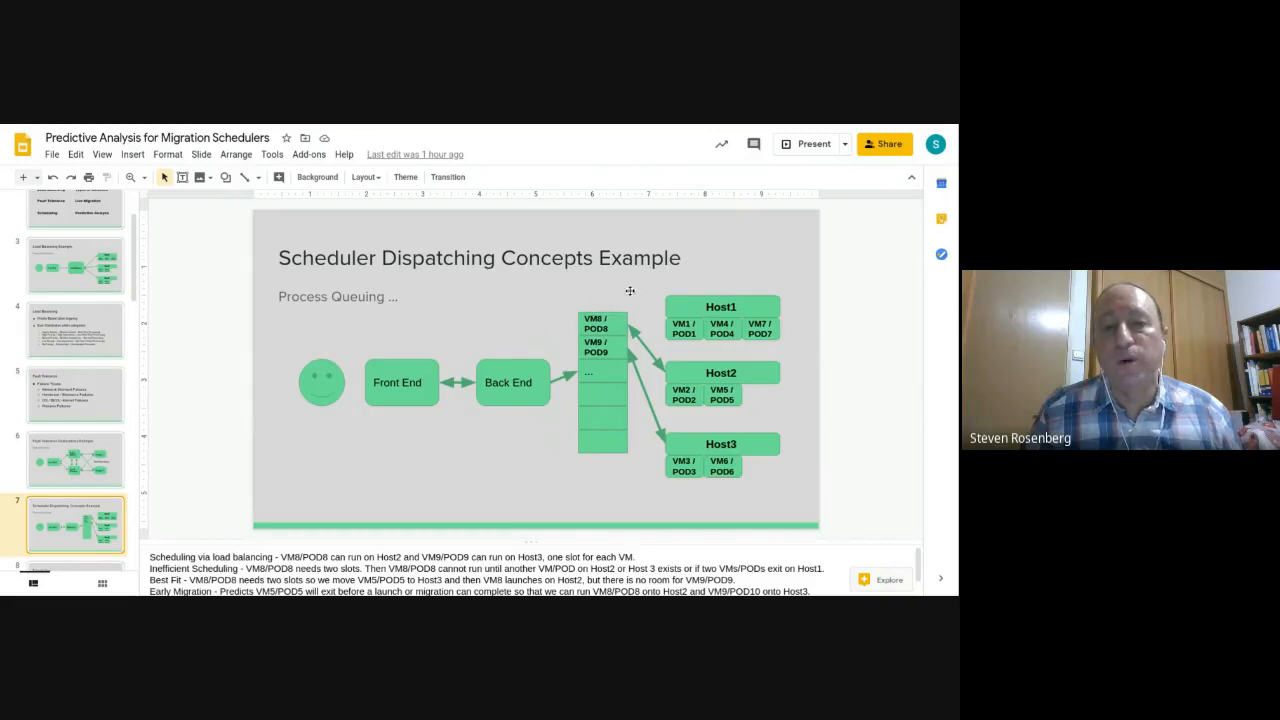
mouse_move(581, 348)
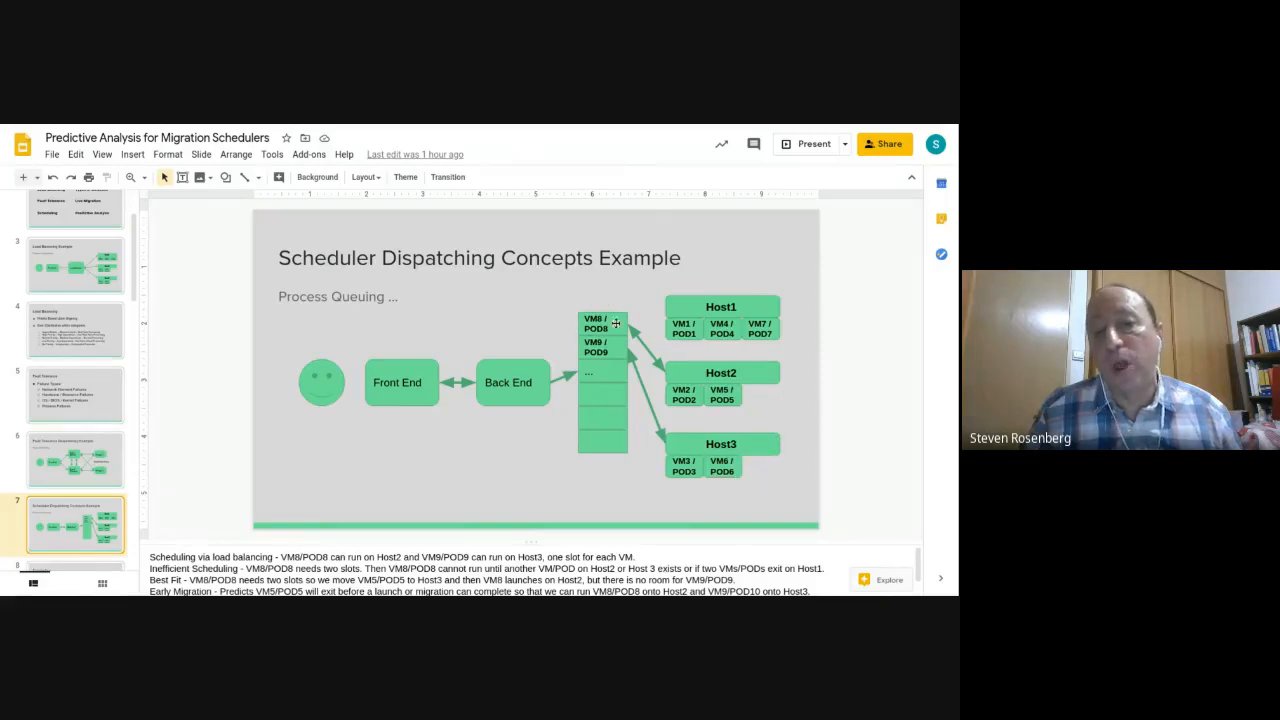
mouse_move(768, 394)
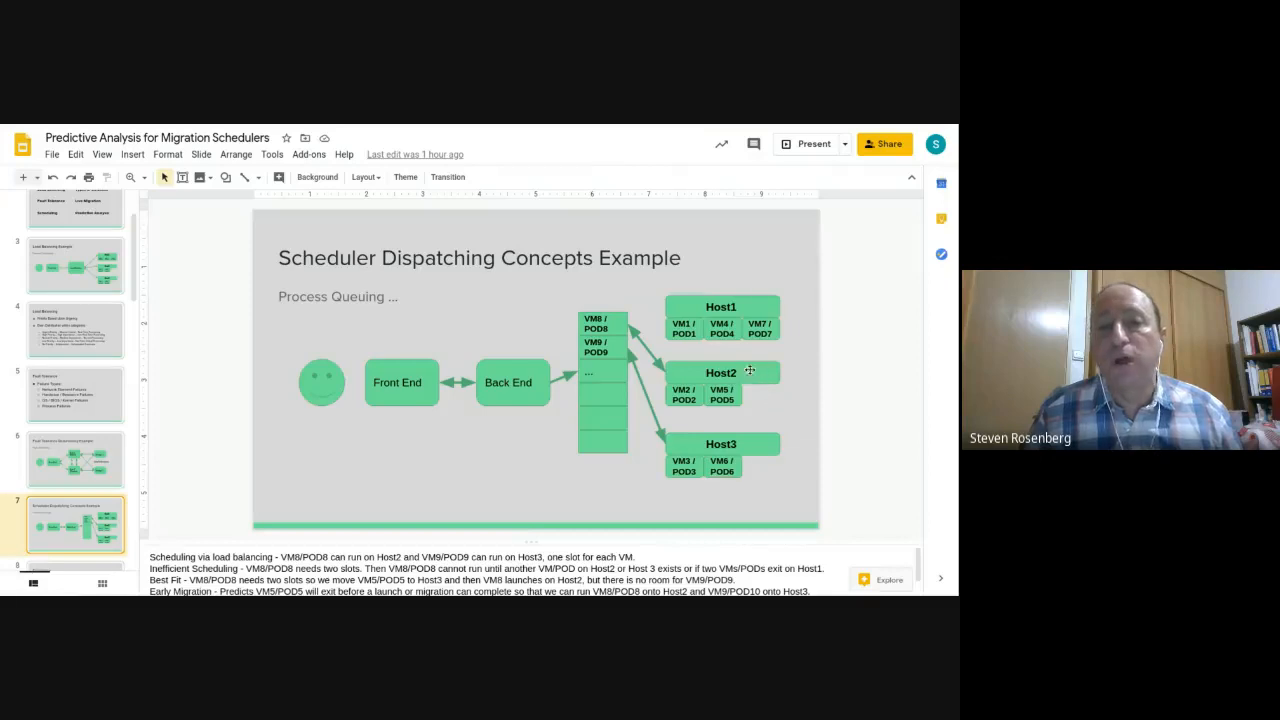
mouse_move(632, 333)
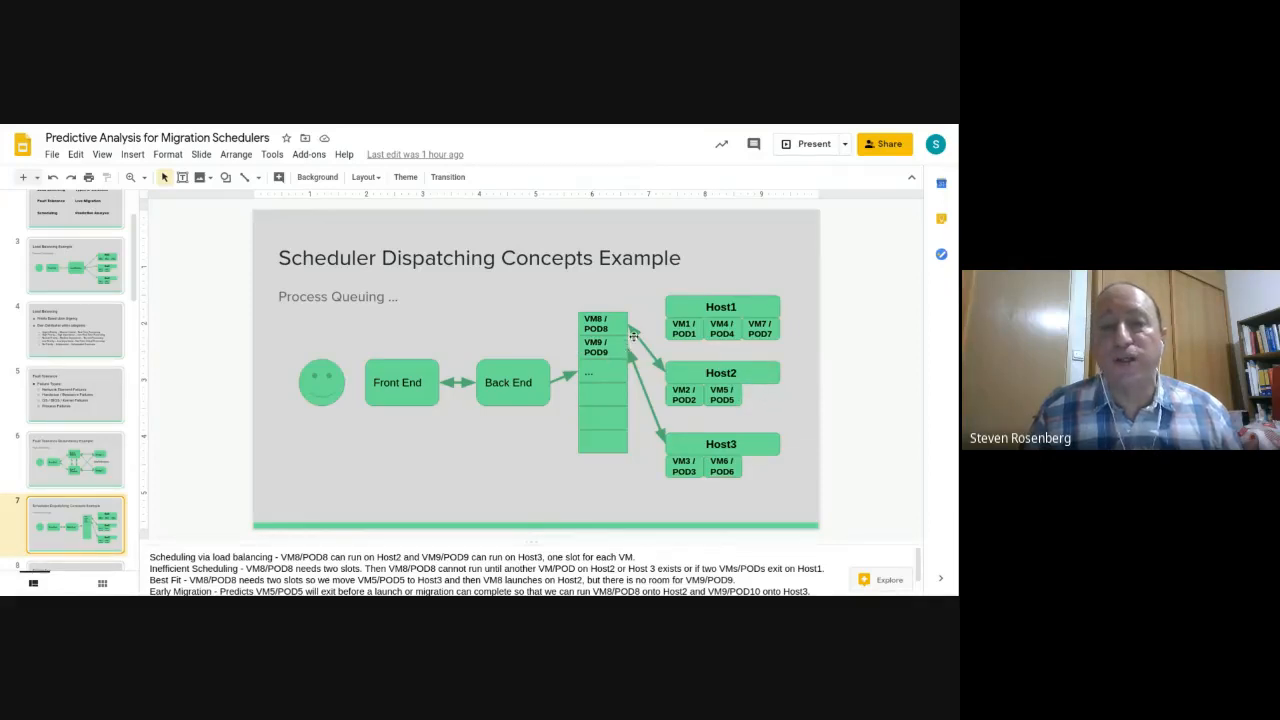
mouse_move(759, 489)
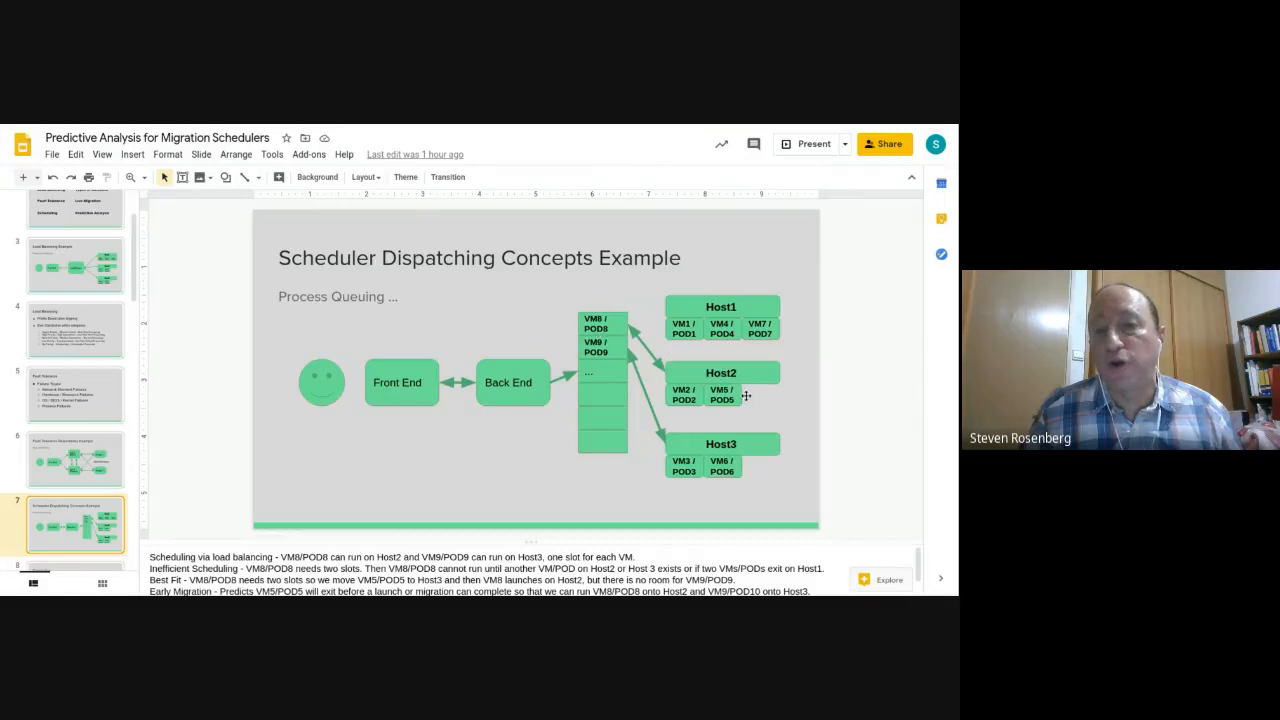
mouse_move(608, 328)
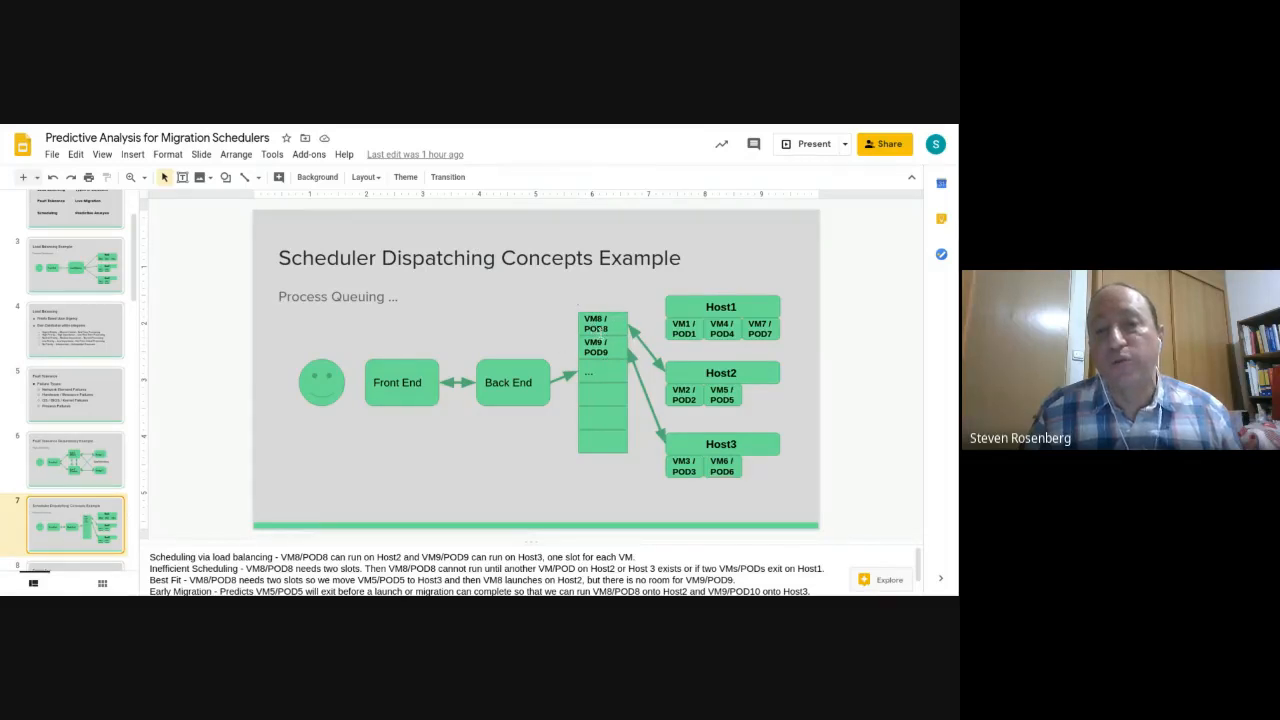
mouse_move(801, 422)
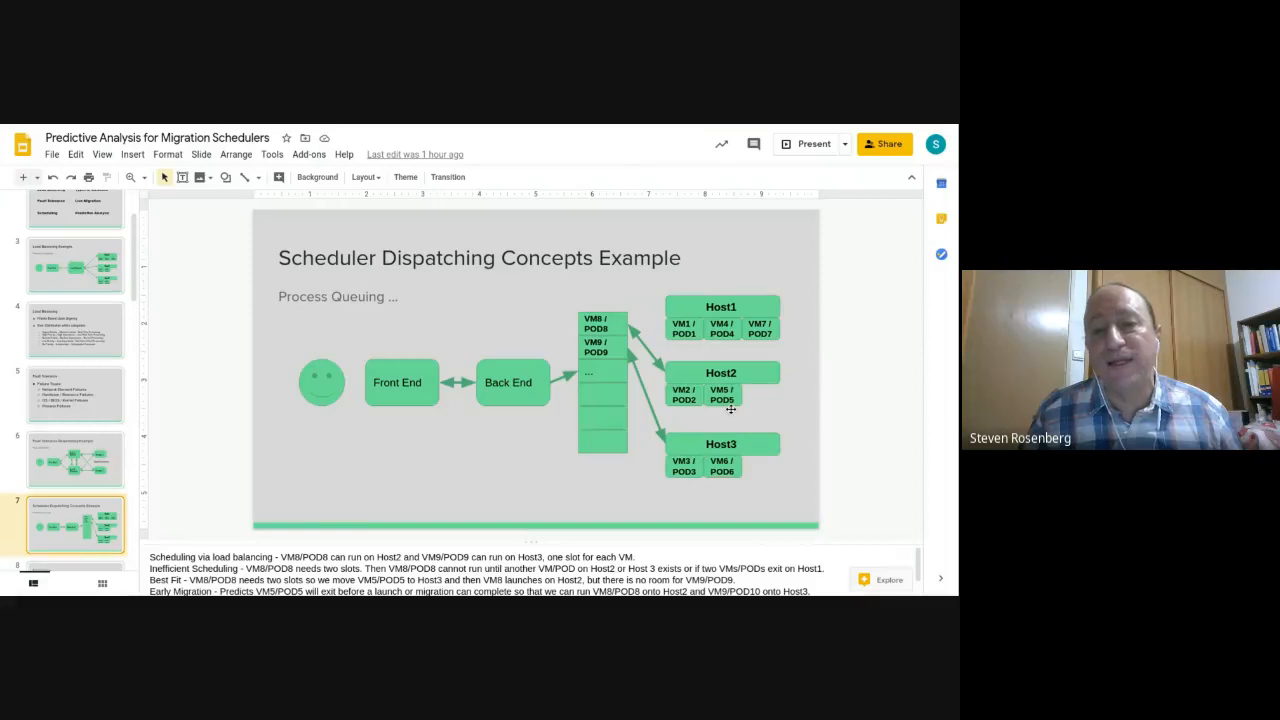
mouse_move(575, 305)
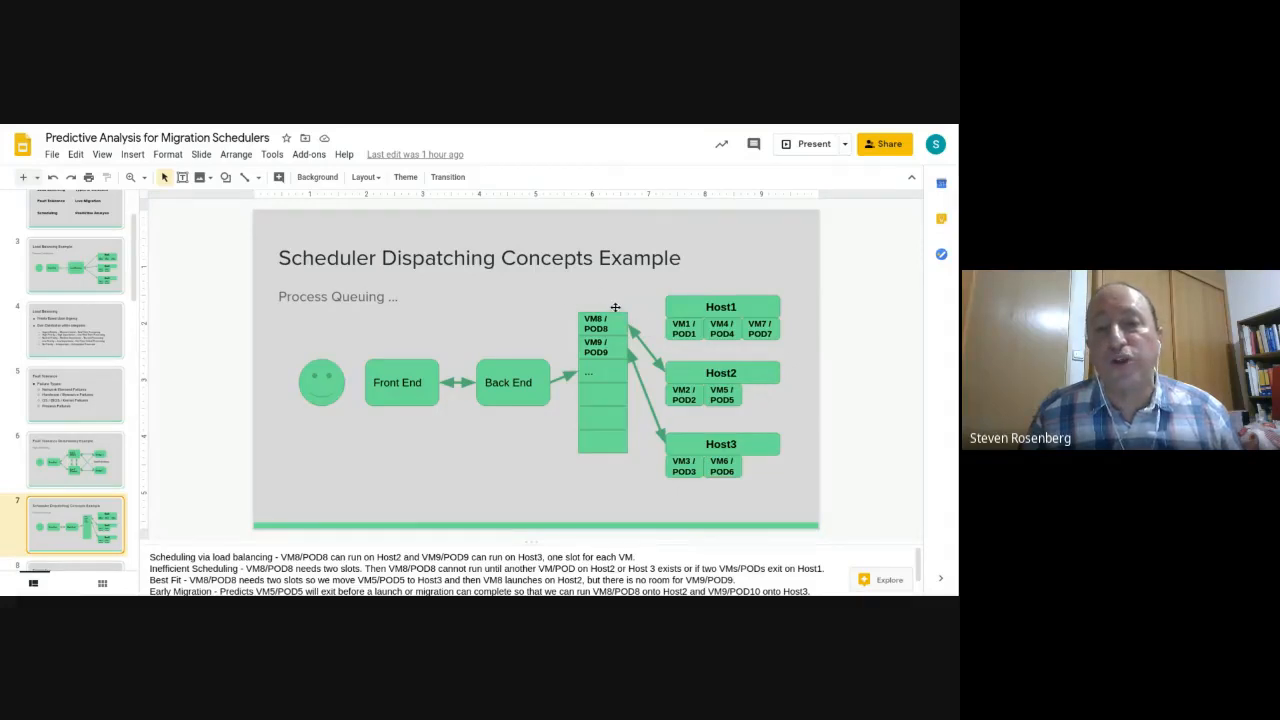
mouse_move(769, 399)
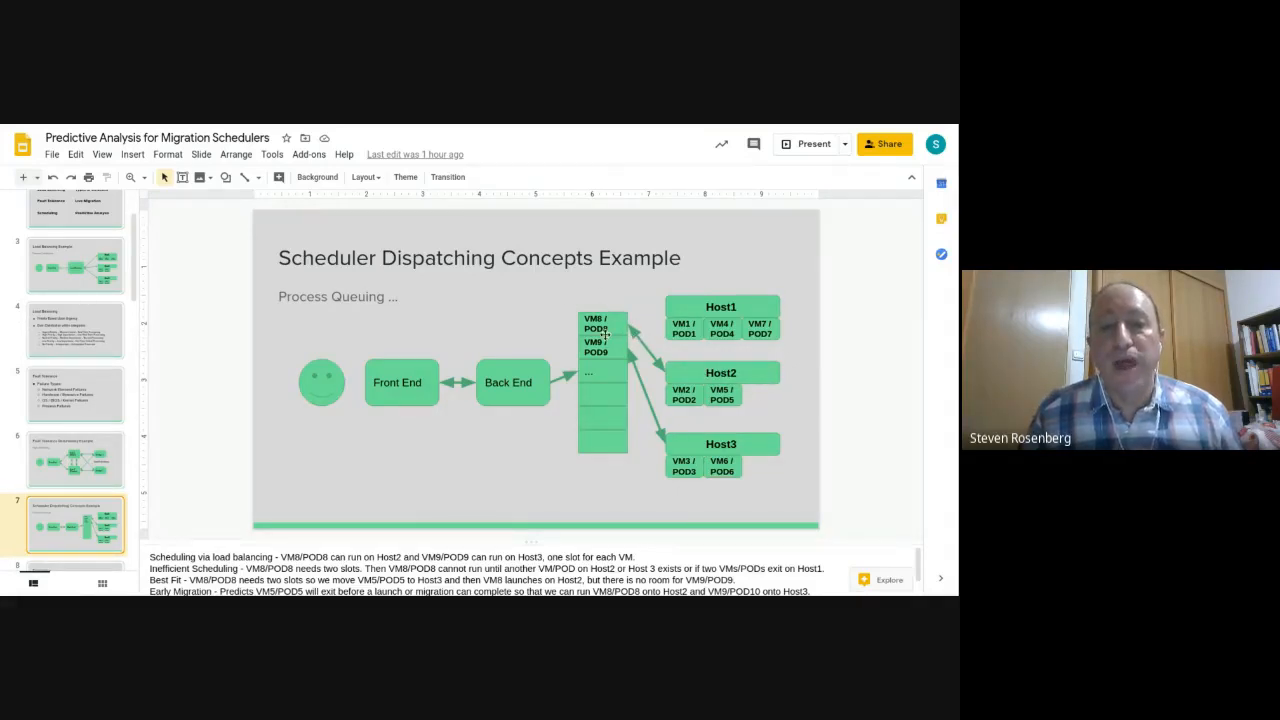
mouse_move(630, 345)
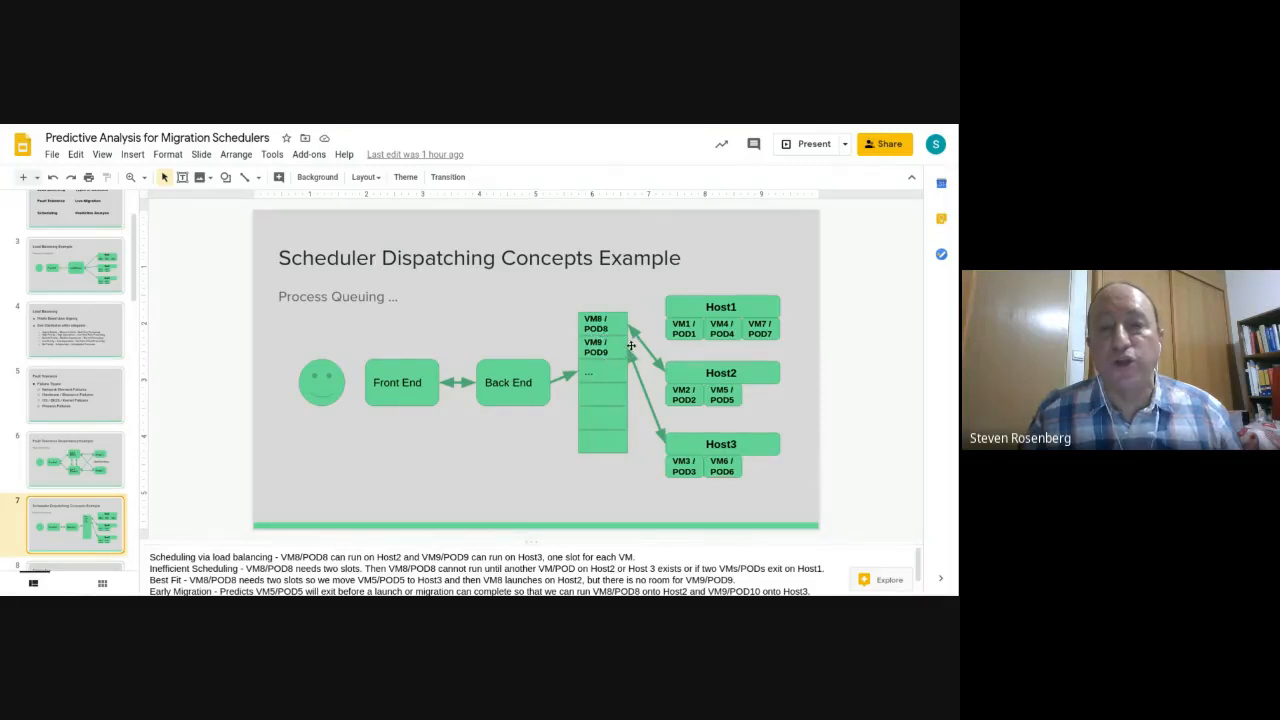
mouse_move(622, 356)
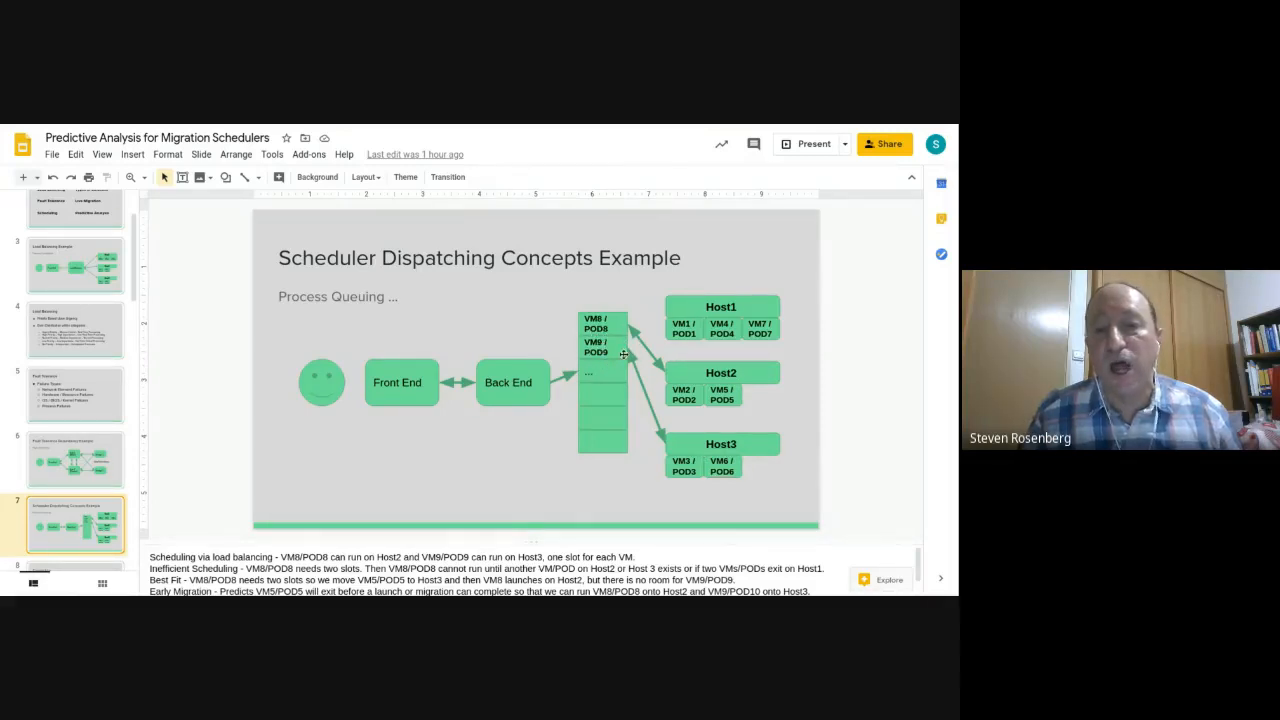
mouse_move(781, 470)
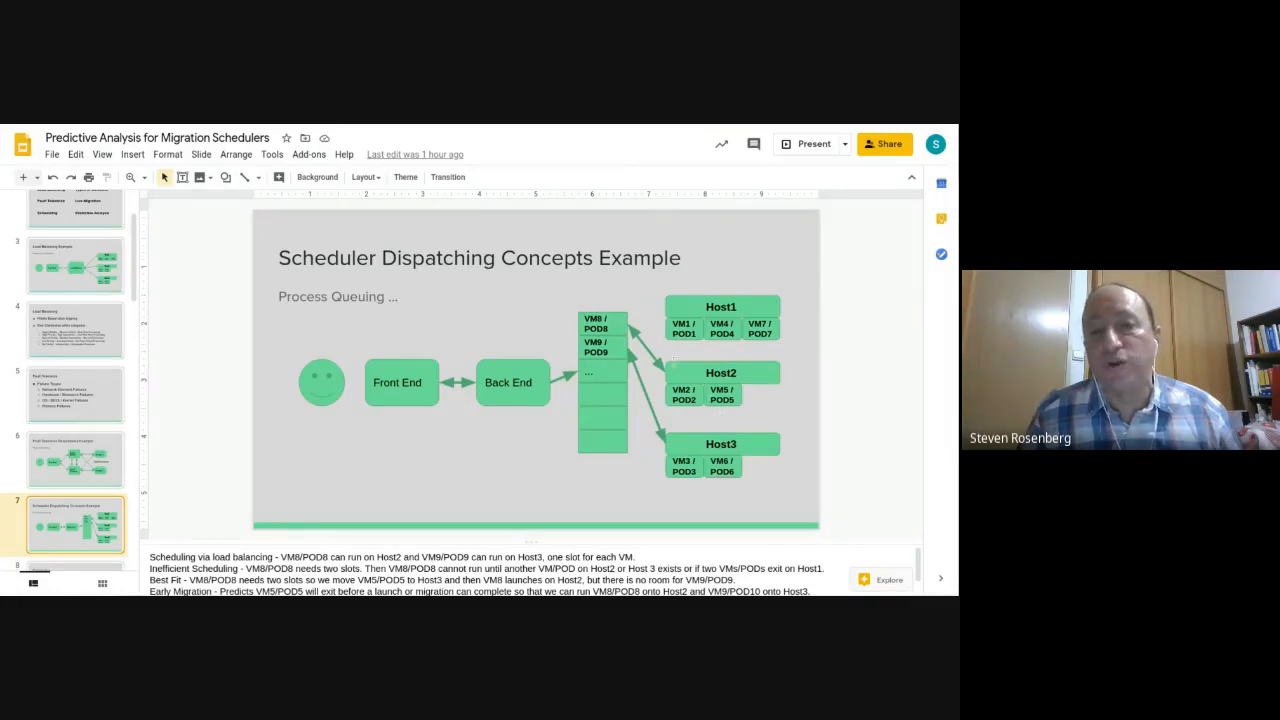
mouse_move(789, 444)
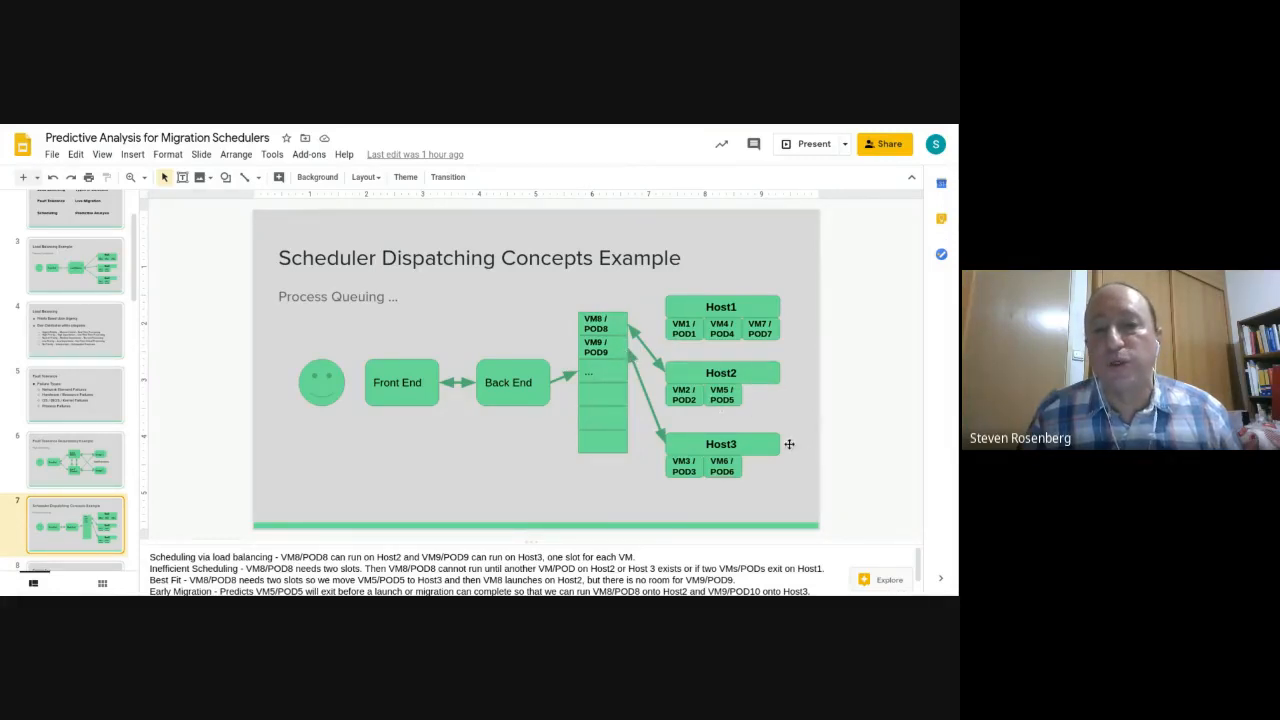
mouse_move(844, 425)
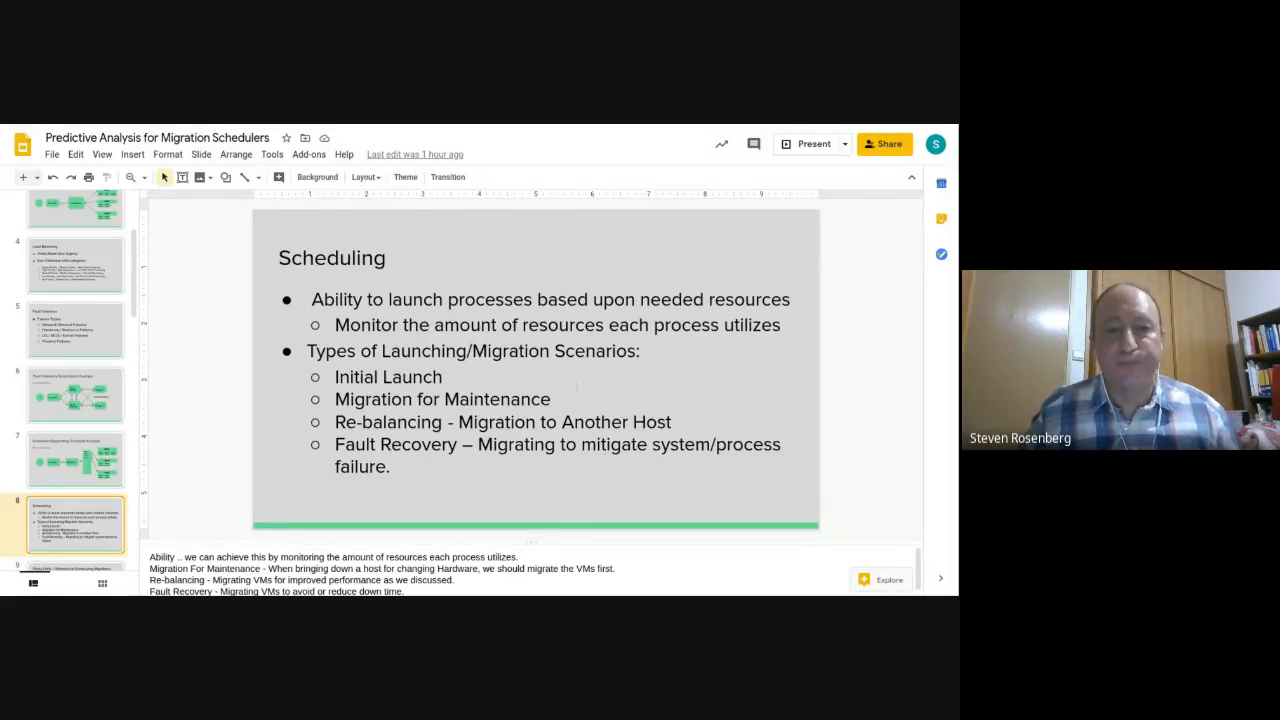
click(75, 525)
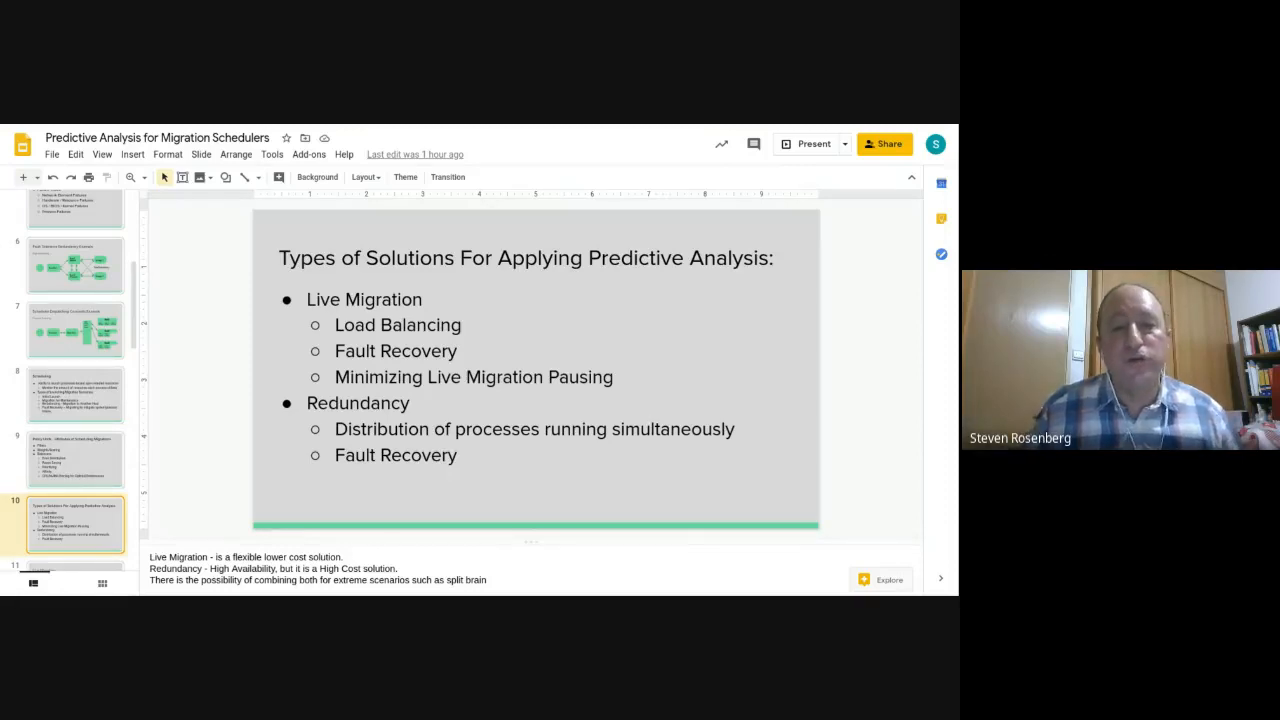
mouse_move(397, 457)
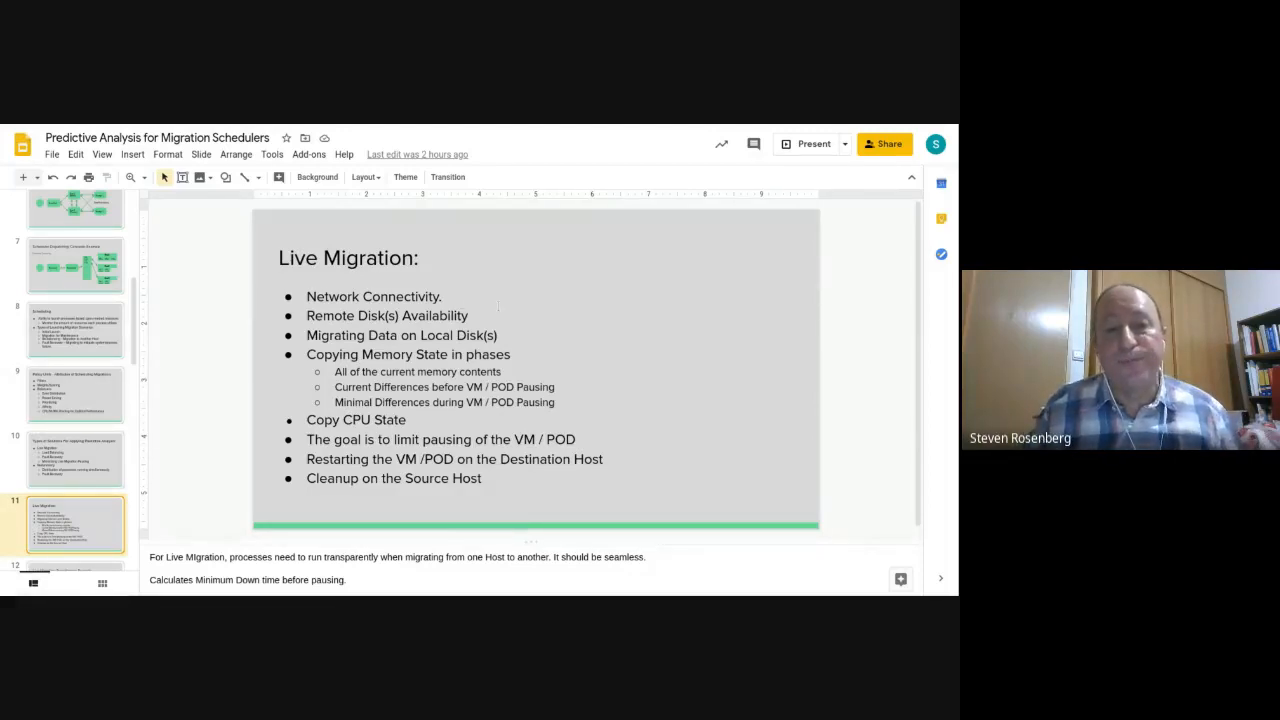
- Show slide 12, Live Migration Transitioning Example, with its event sequence
click(75, 524)
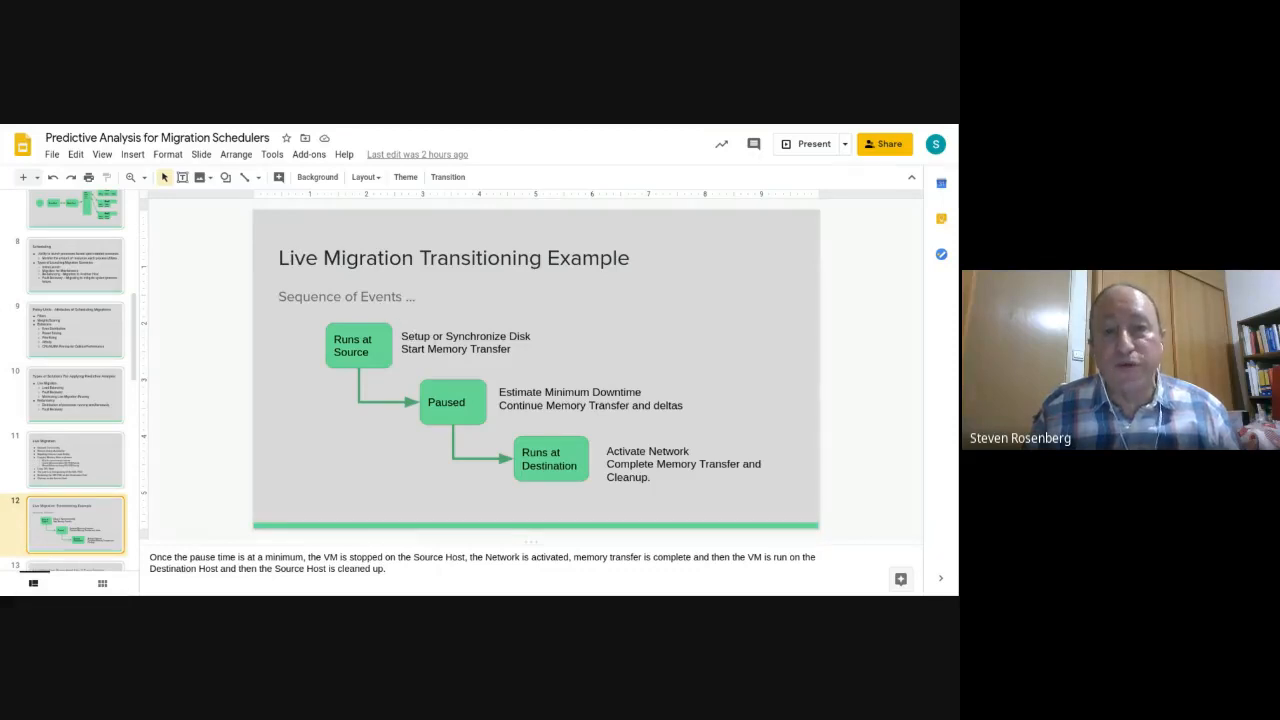
mouse_move(453, 362)
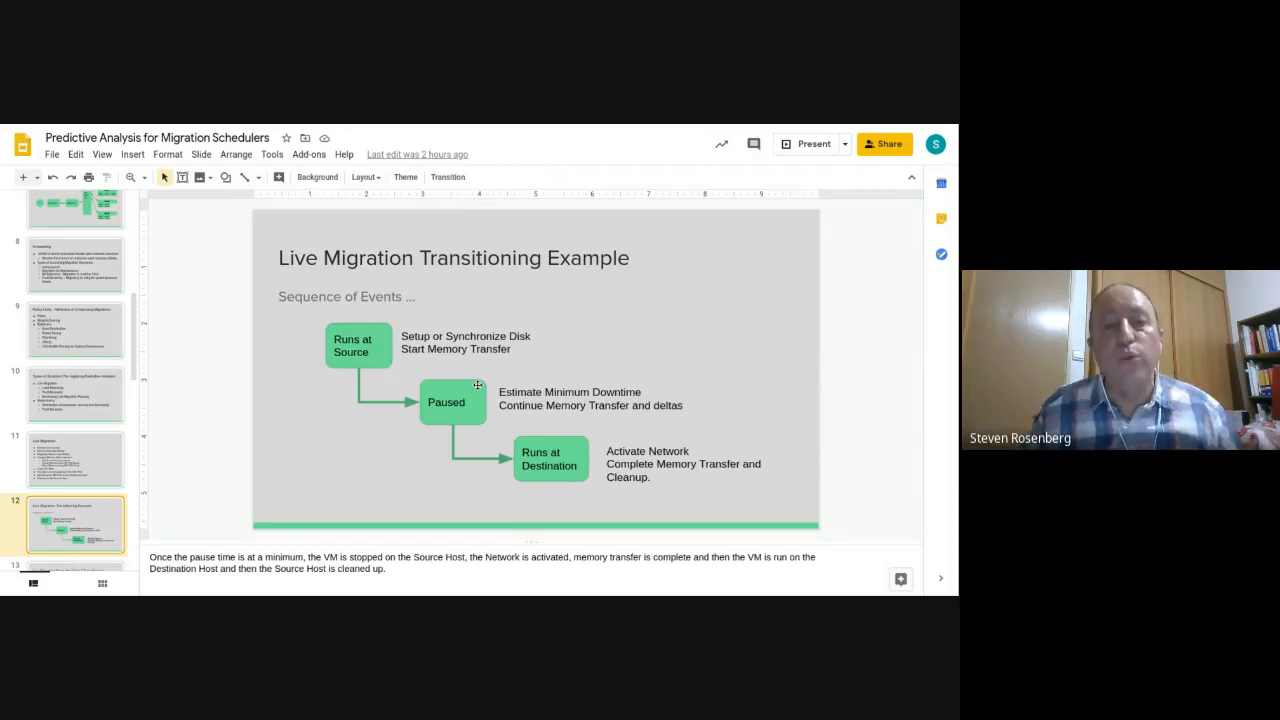
mouse_move(655, 444)
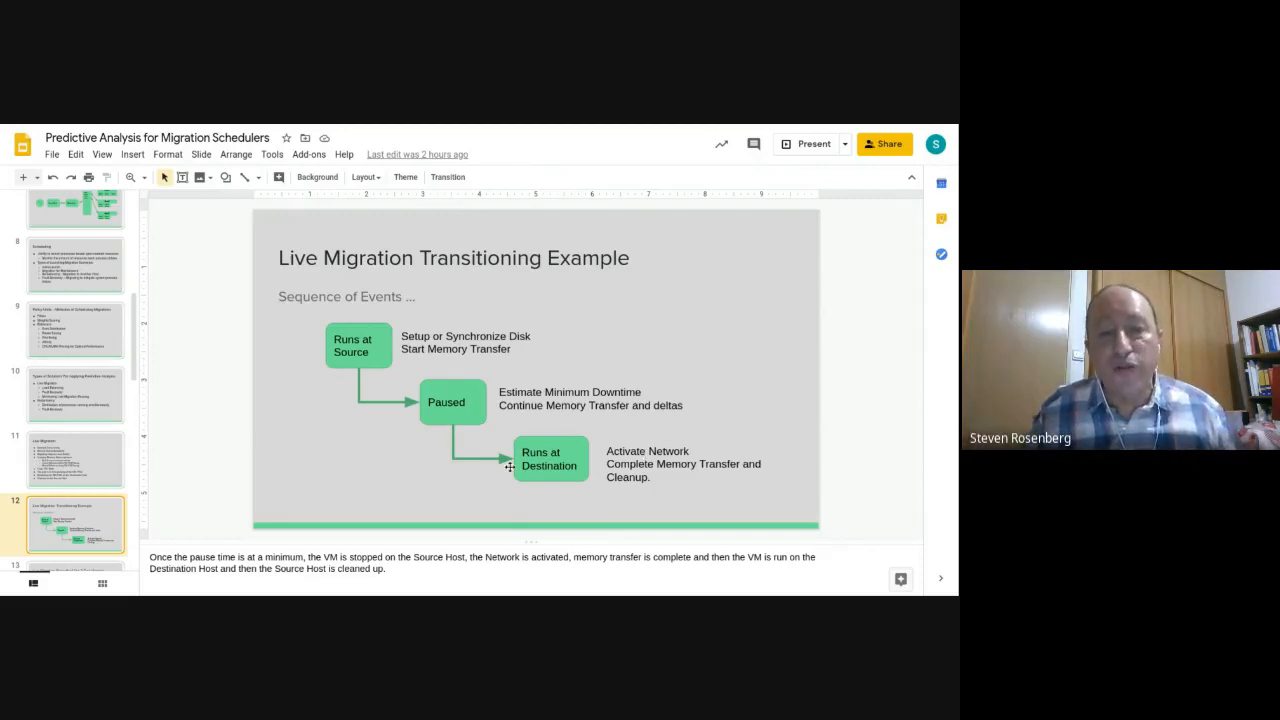
mouse_move(547, 481)
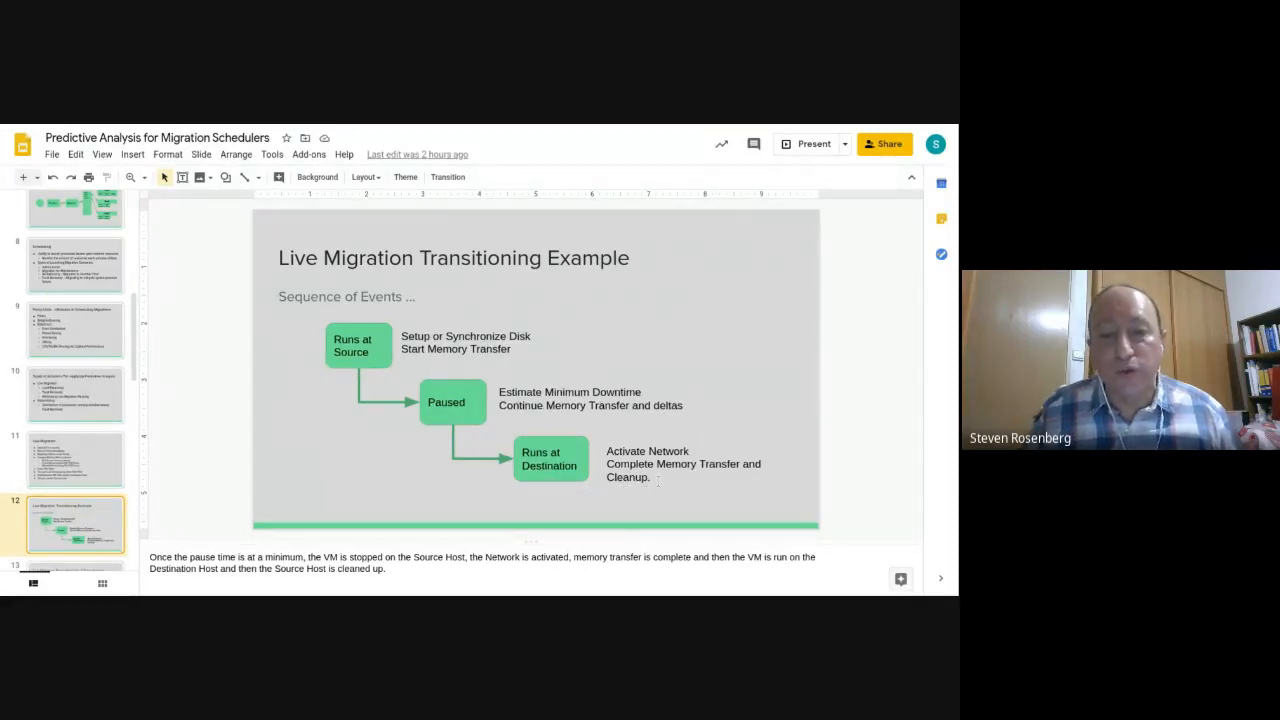
- Show slide 13, Live Migration From Host 1 to 2 Transitioning
click(76, 524)
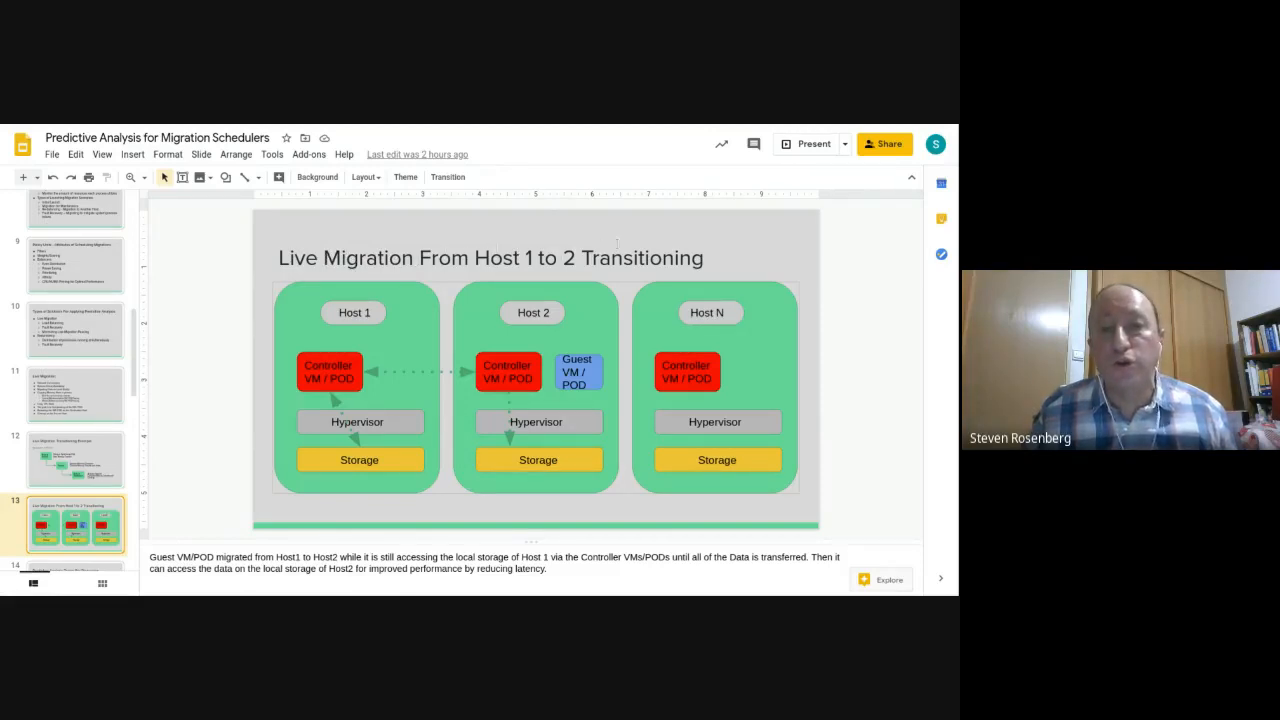
mouse_move(485, 300)
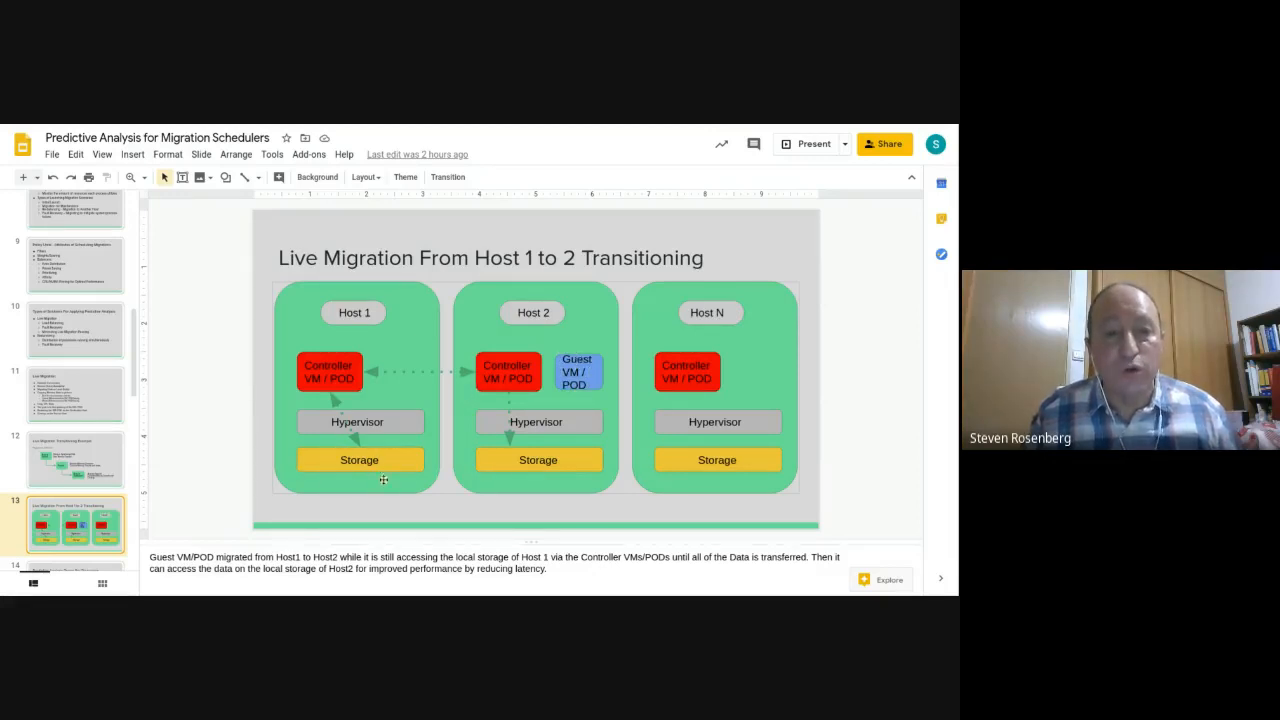
mouse_move(325, 330)
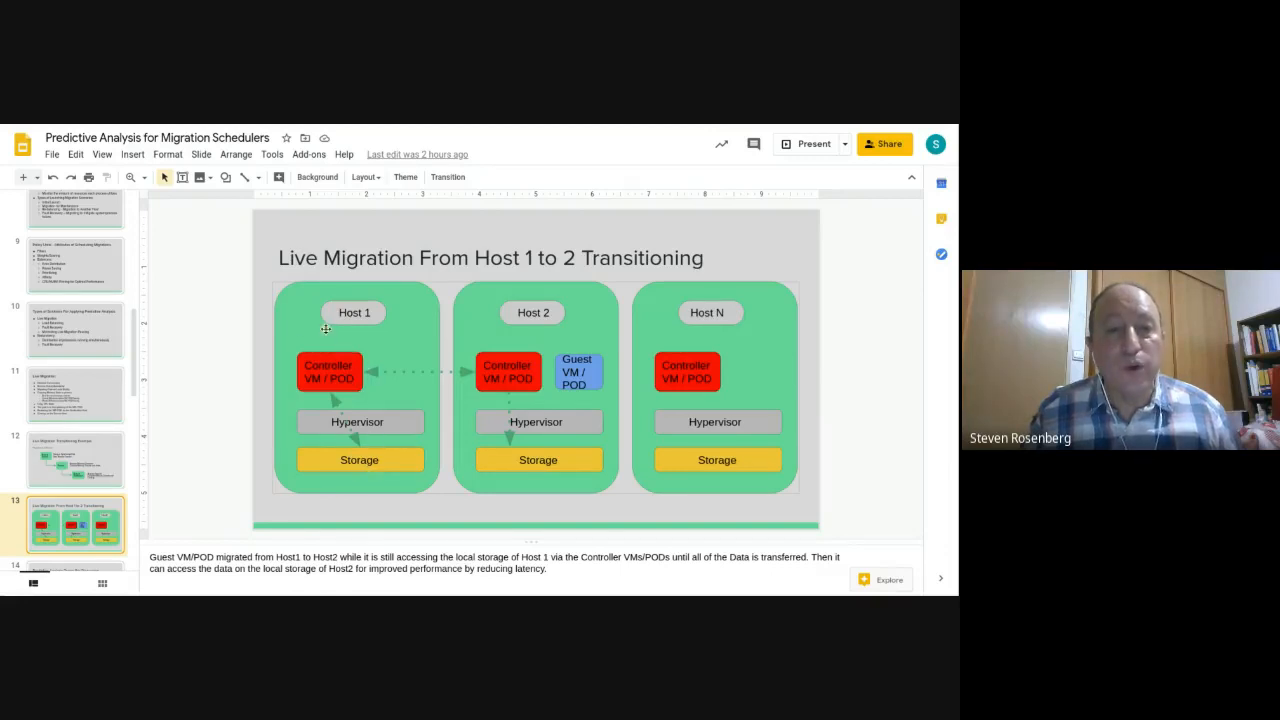
mouse_move(357, 474)
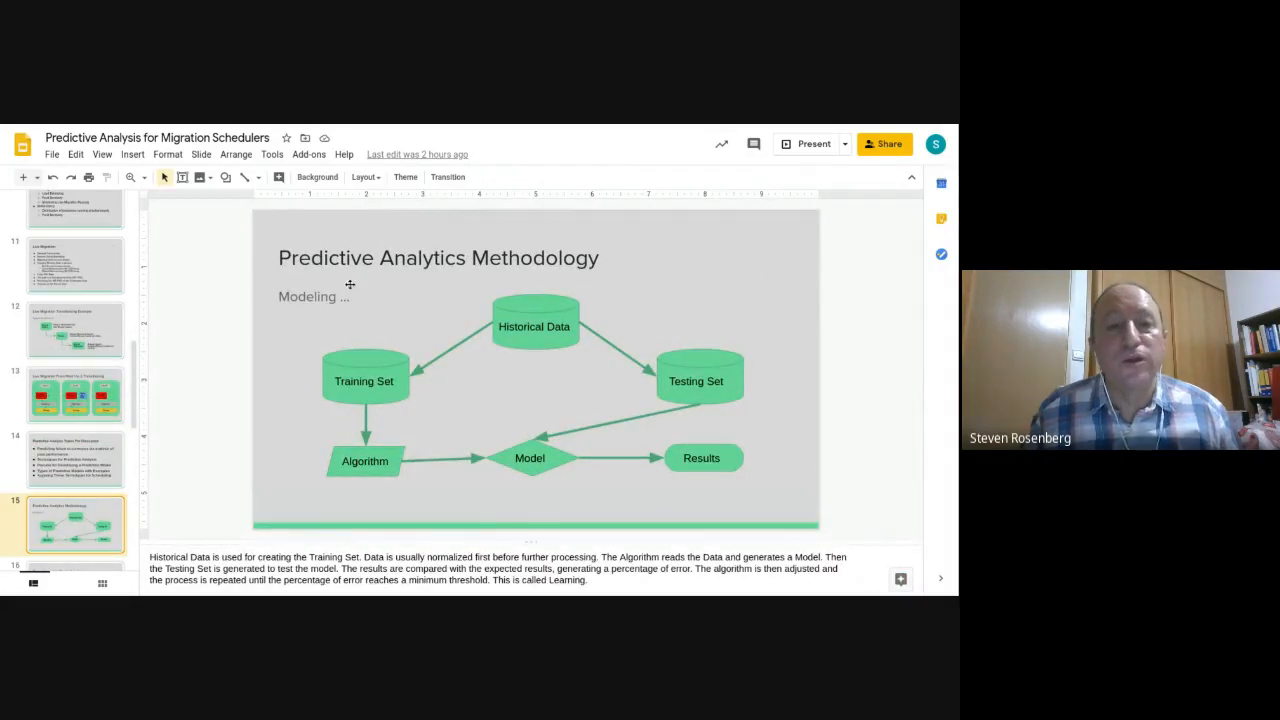
mouse_move(546, 276)
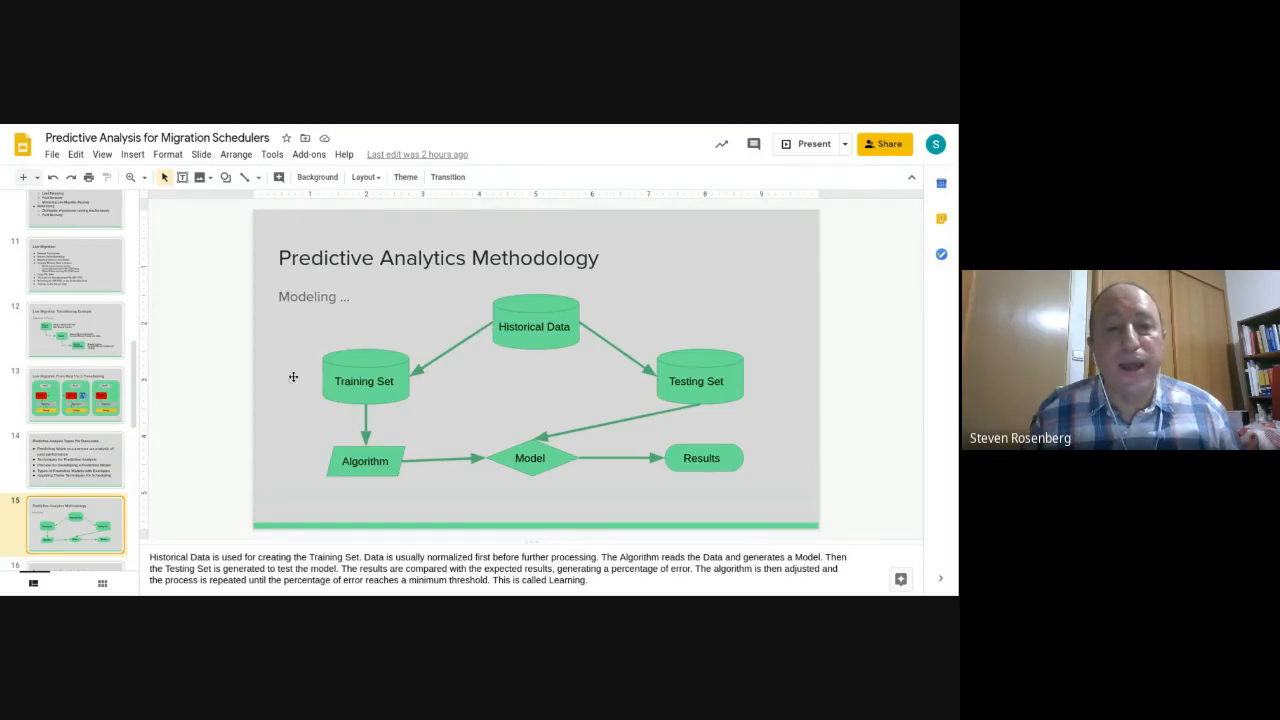
mouse_move(425, 434)
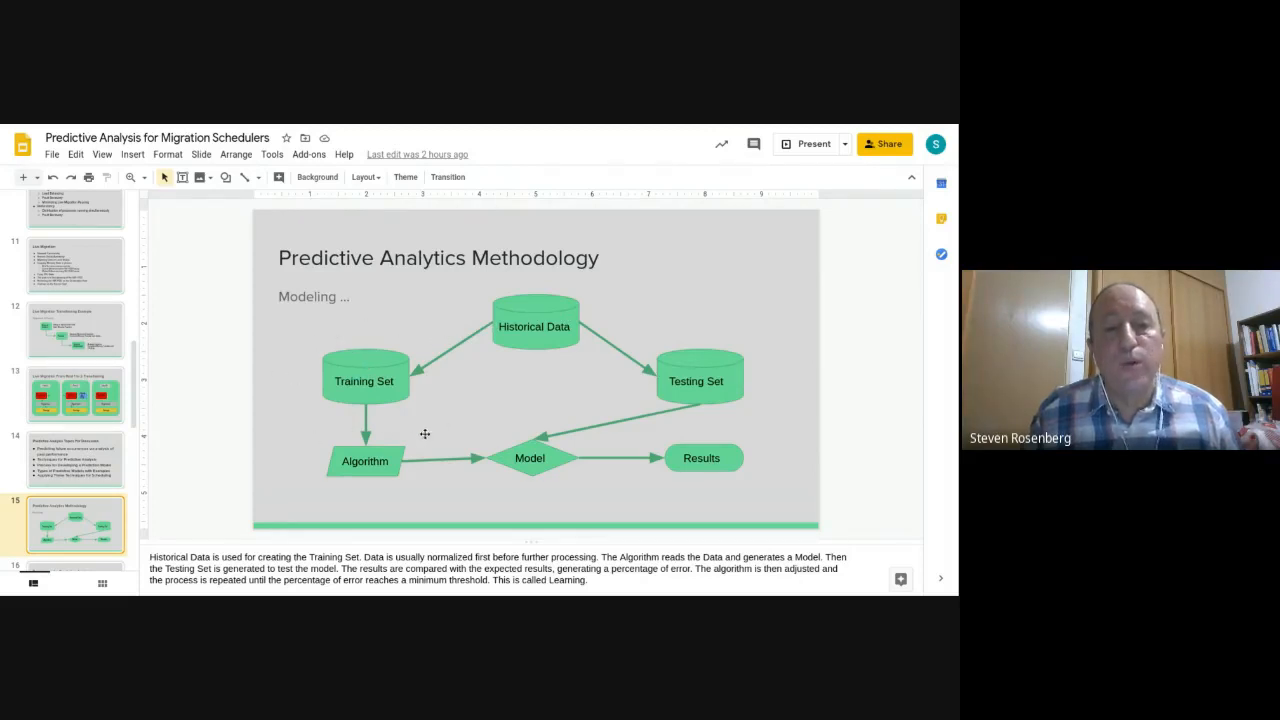
mouse_move(357, 443)
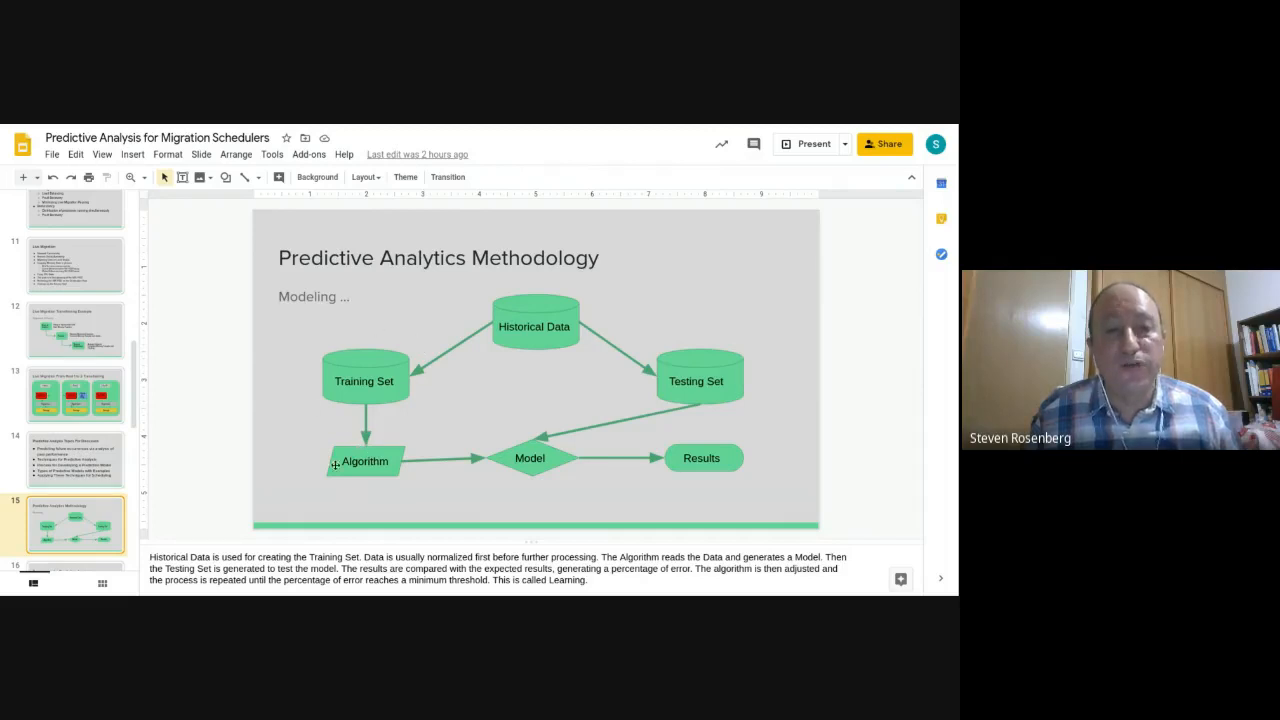
mouse_move(481, 492)
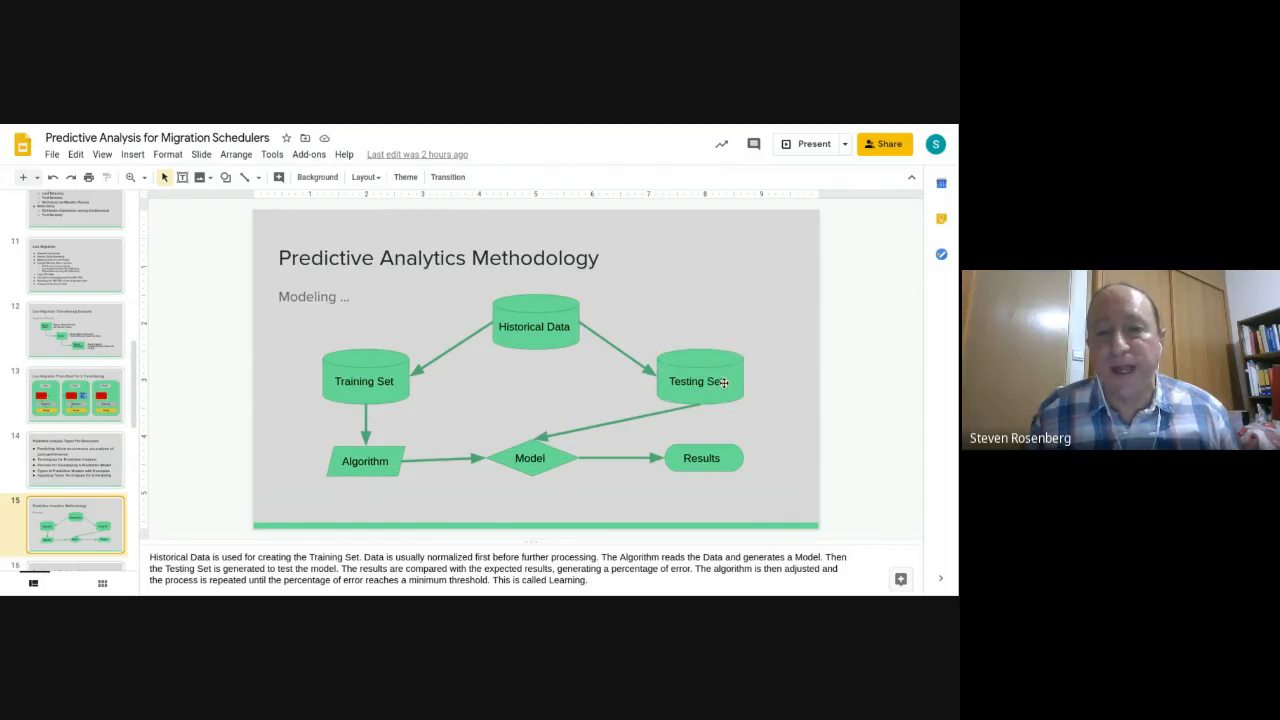
mouse_move(565, 433)
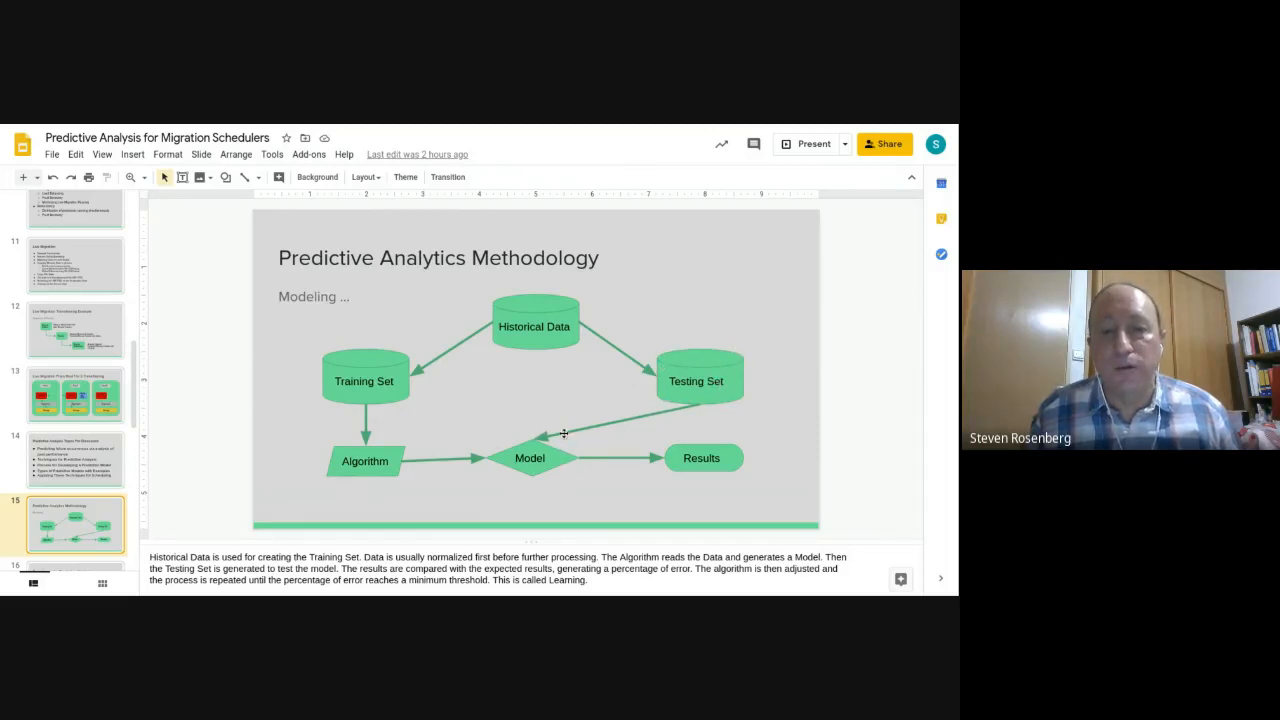
mouse_move(735, 432)
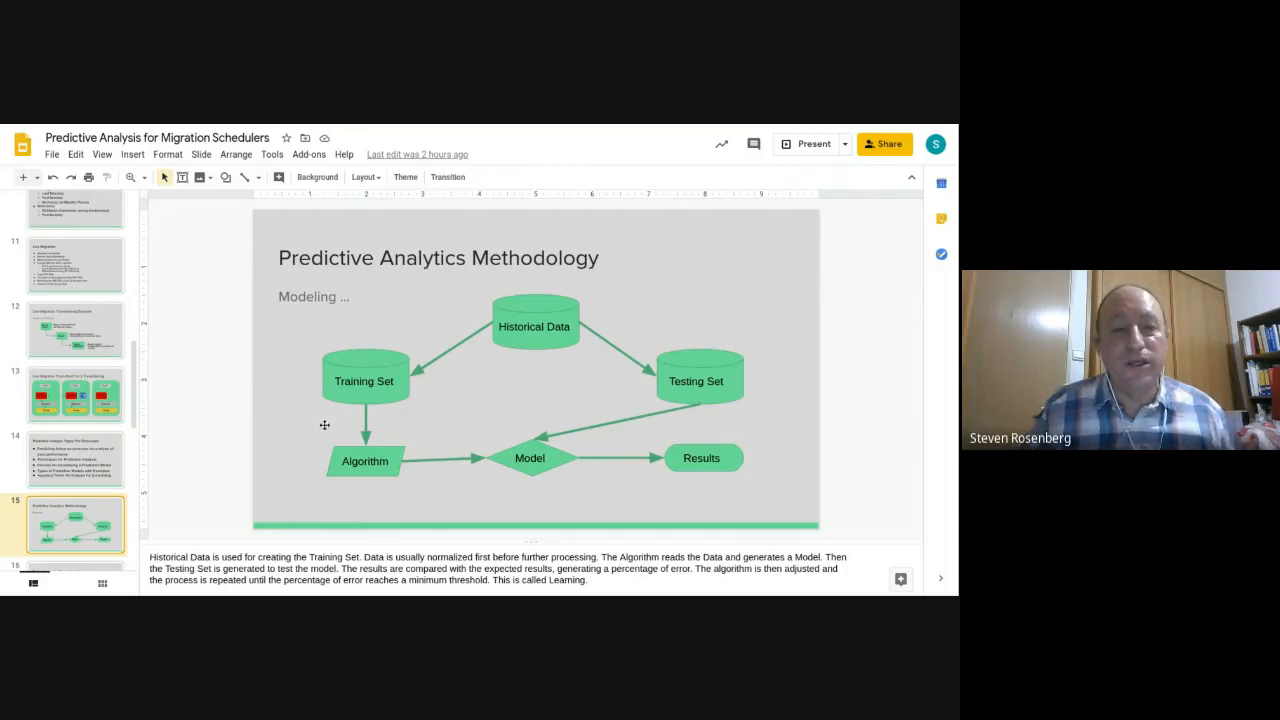
mouse_move(316, 507)
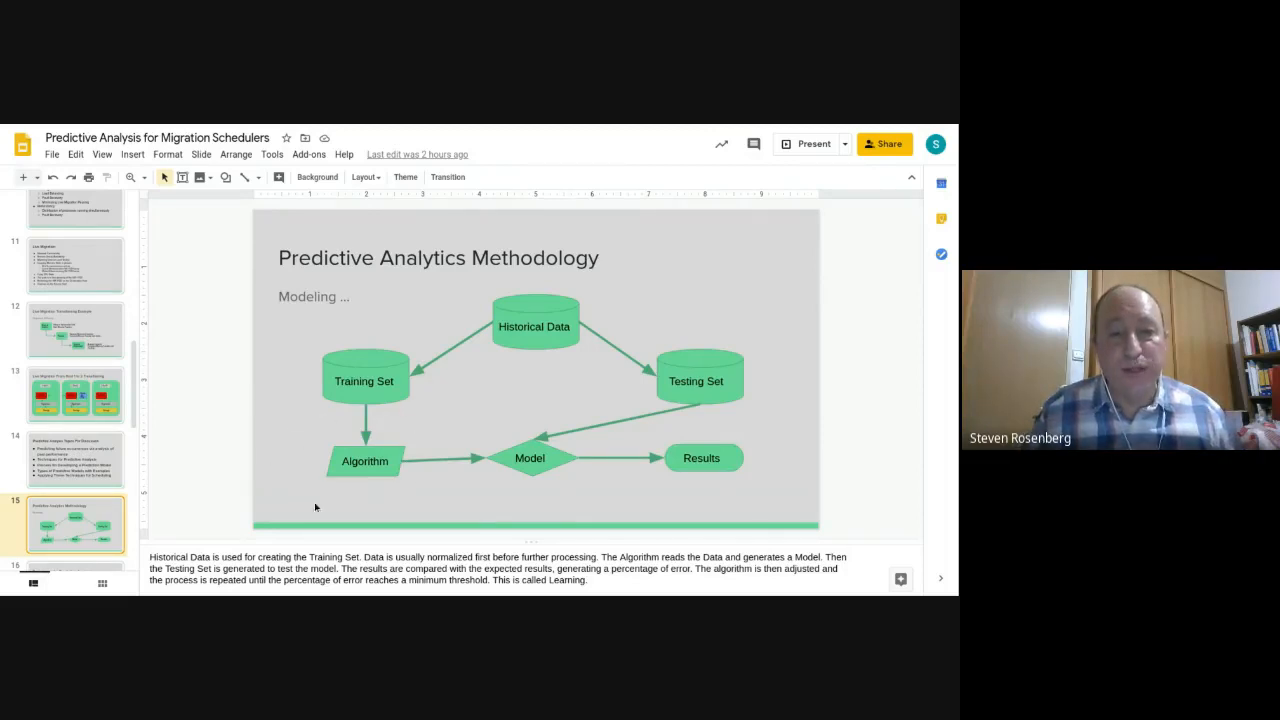
mouse_move(388, 502)
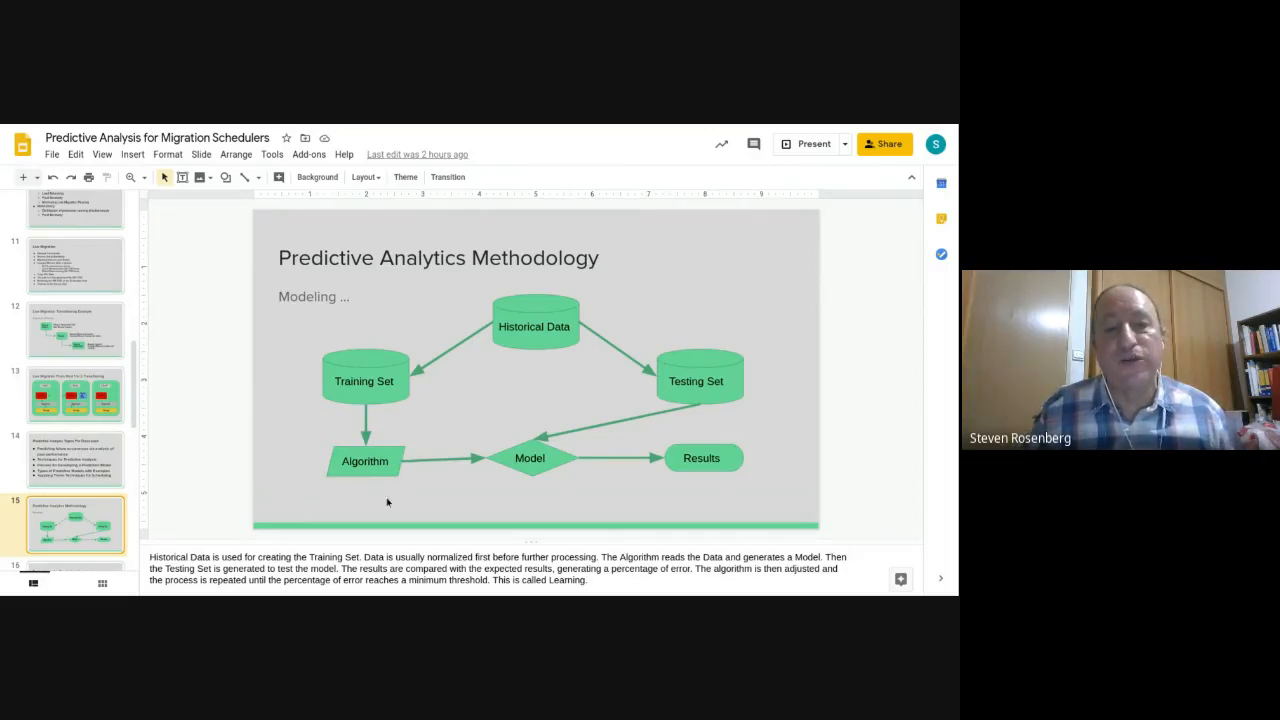
mouse_move(532, 423)
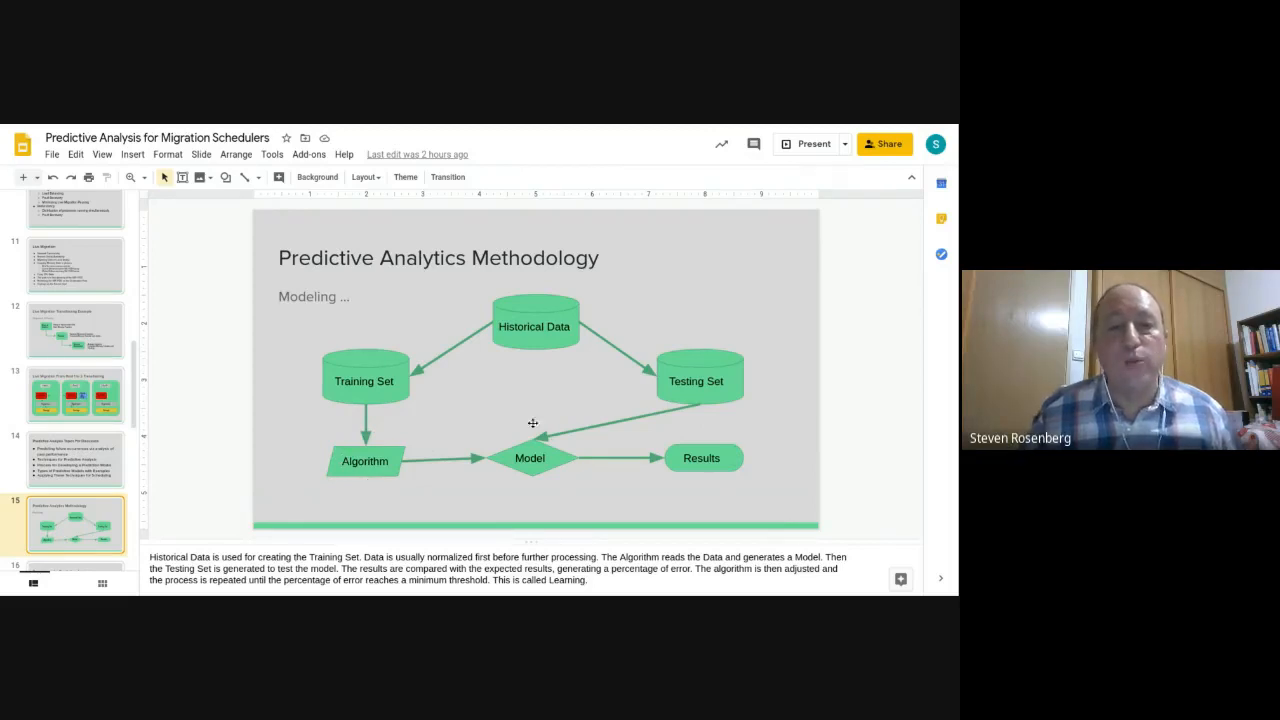
mouse_move(688, 490)
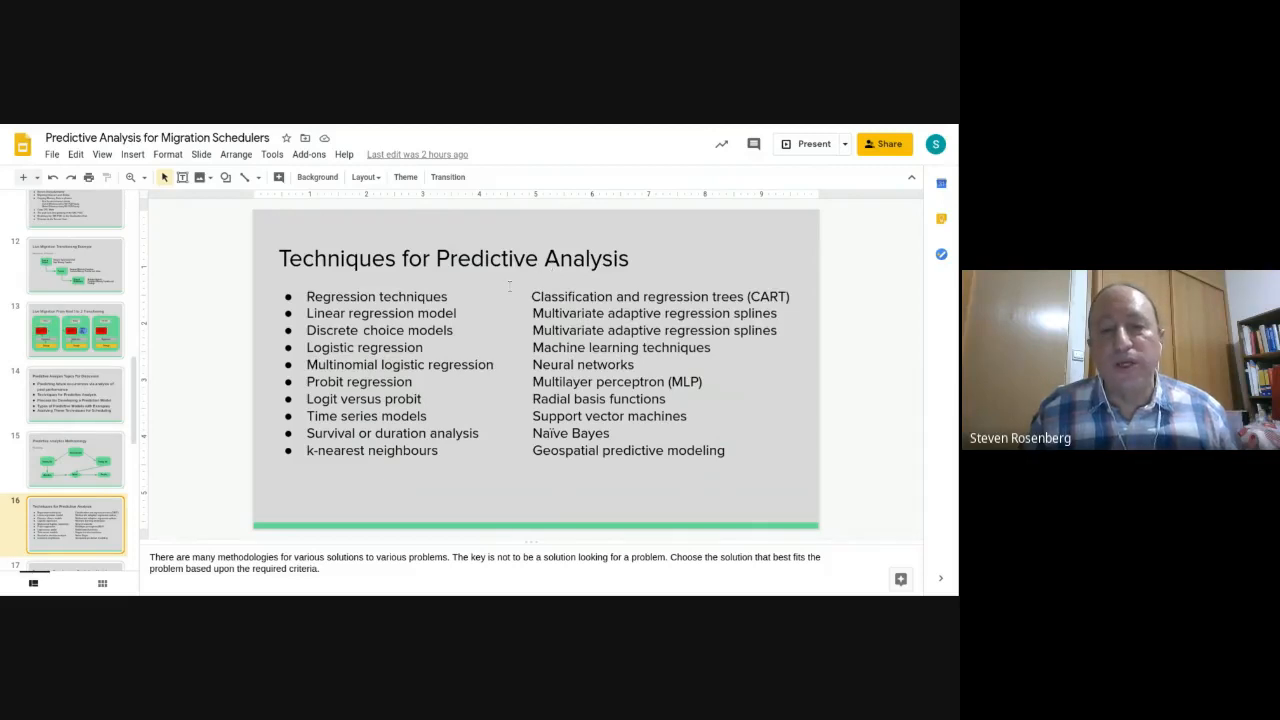
mouse_move(507, 286)
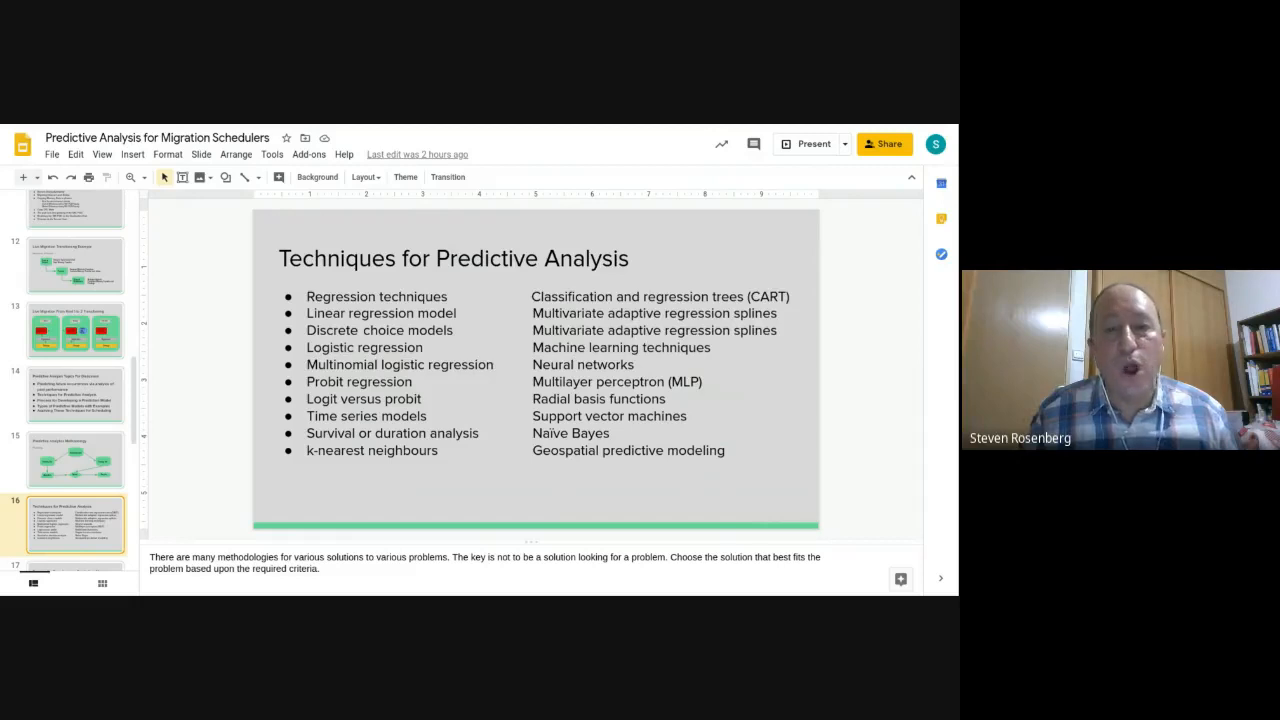
- Show slide 17, Process for Developing a Prediction Model, with its cycle
click(75, 524)
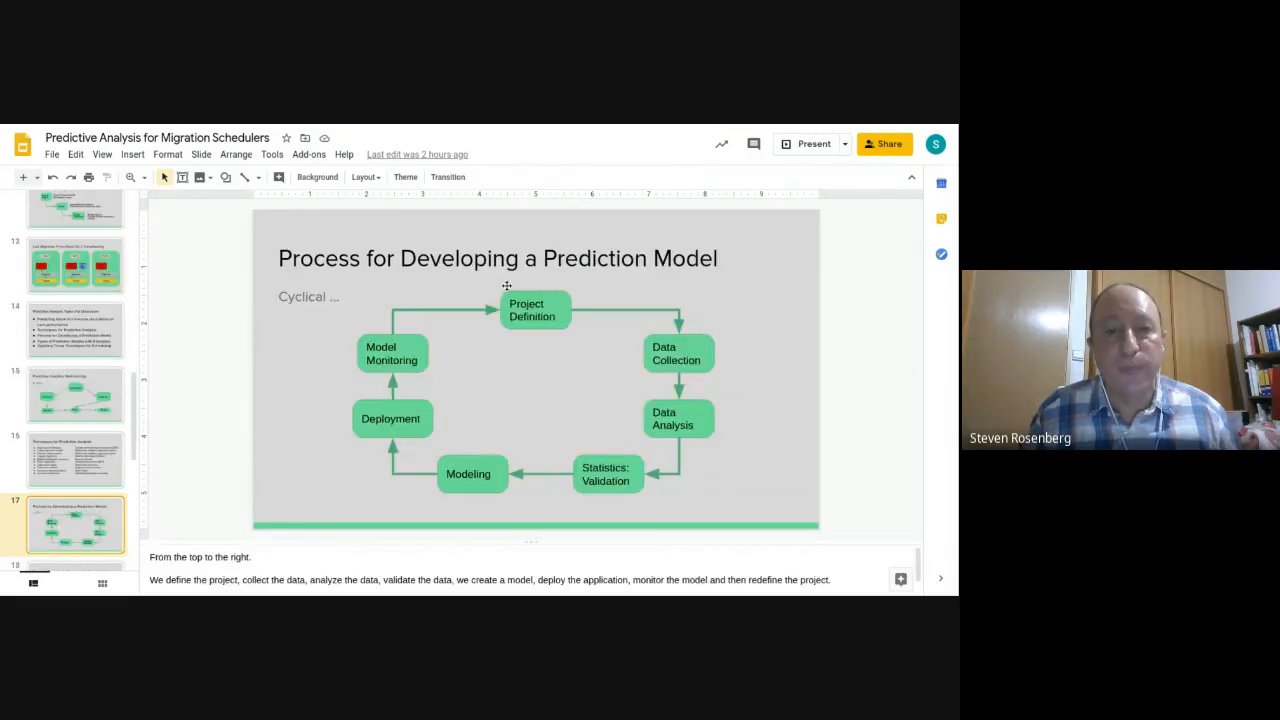
mouse_move(567, 279)
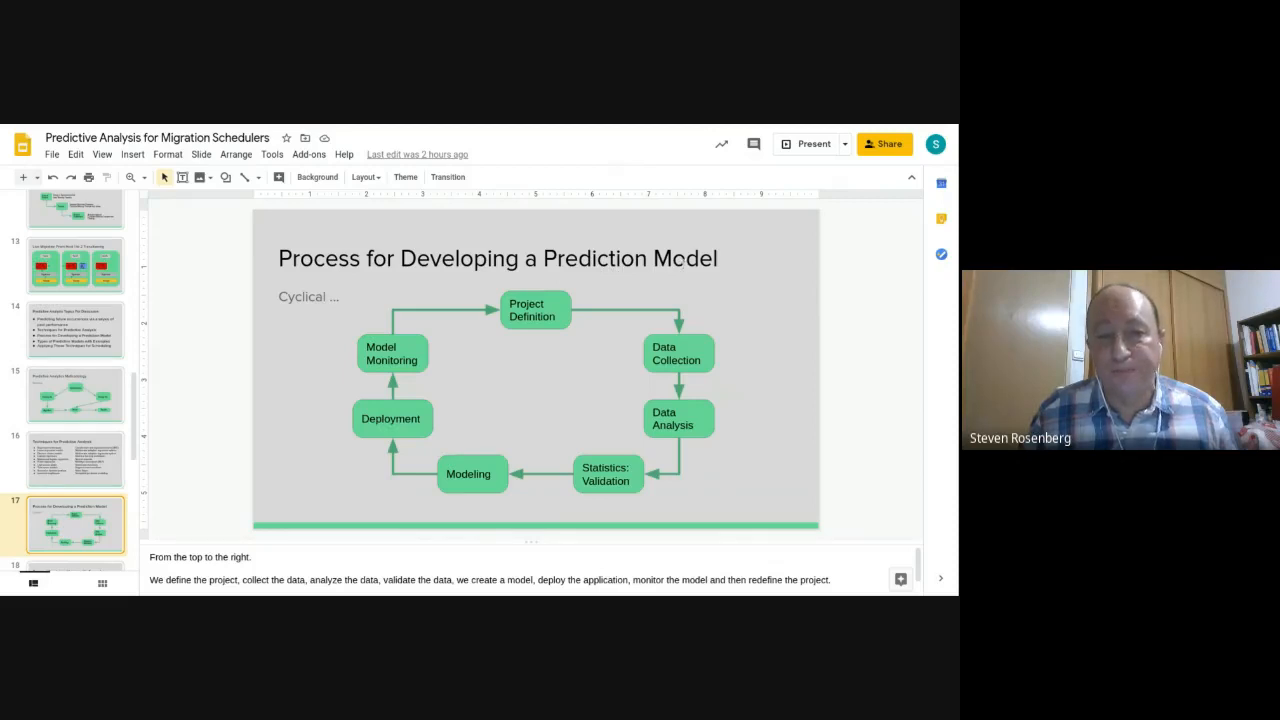
mouse_move(608, 317)
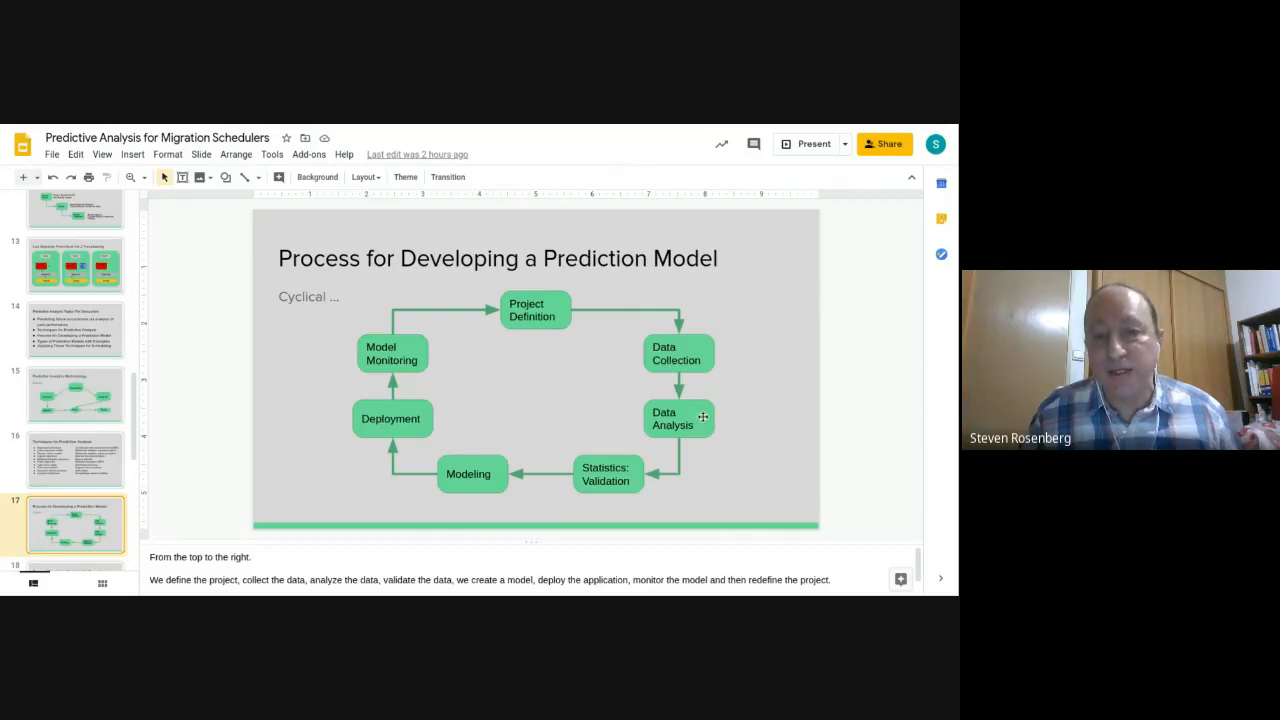
mouse_move(615, 449)
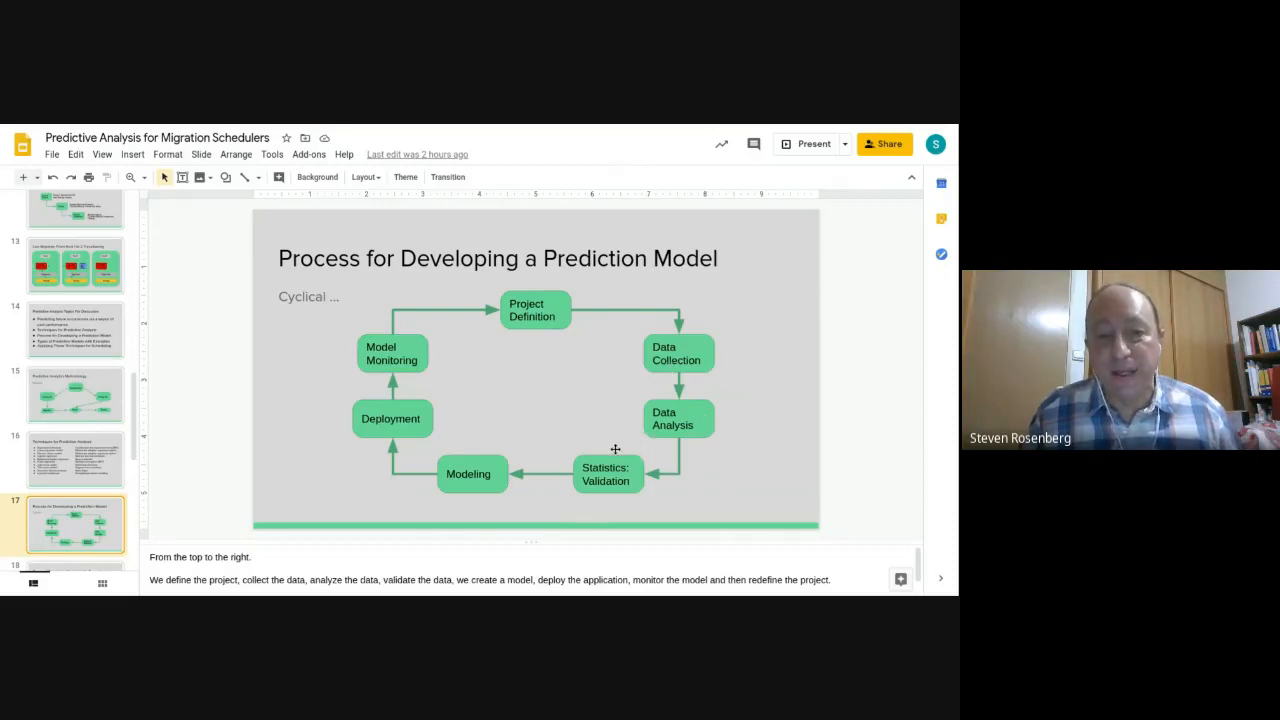
mouse_move(500, 452)
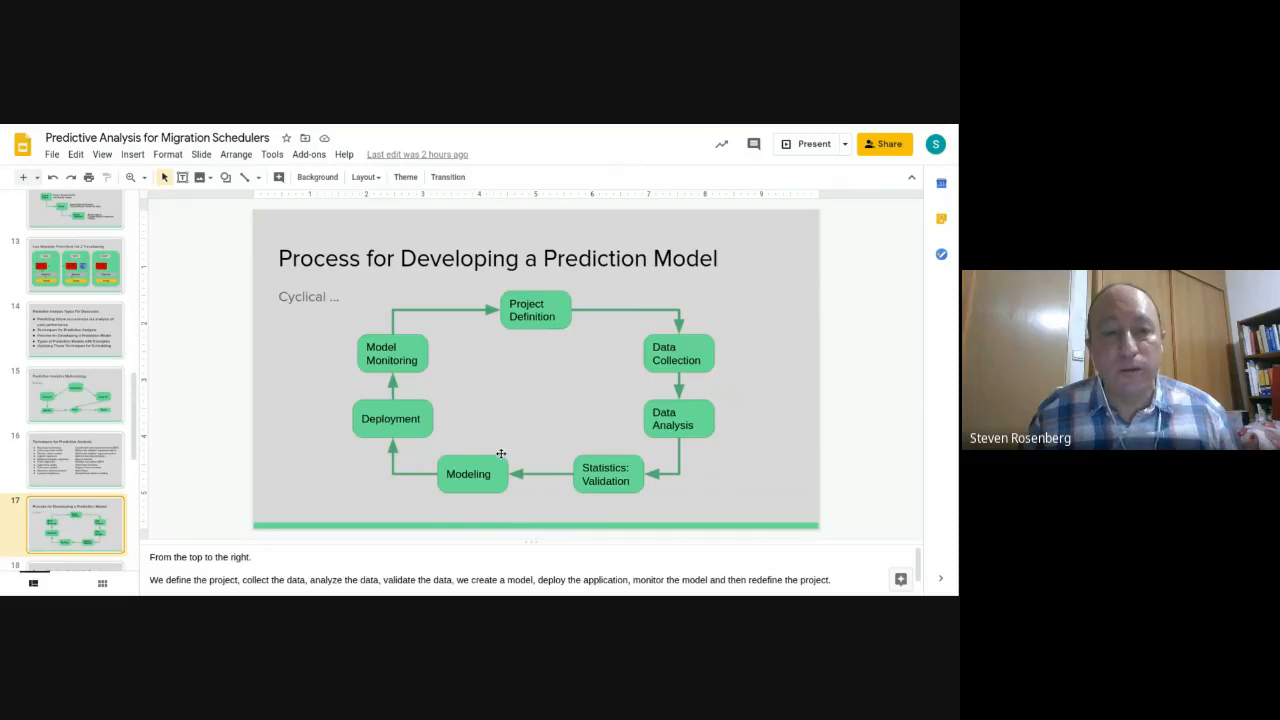
mouse_move(444, 331)
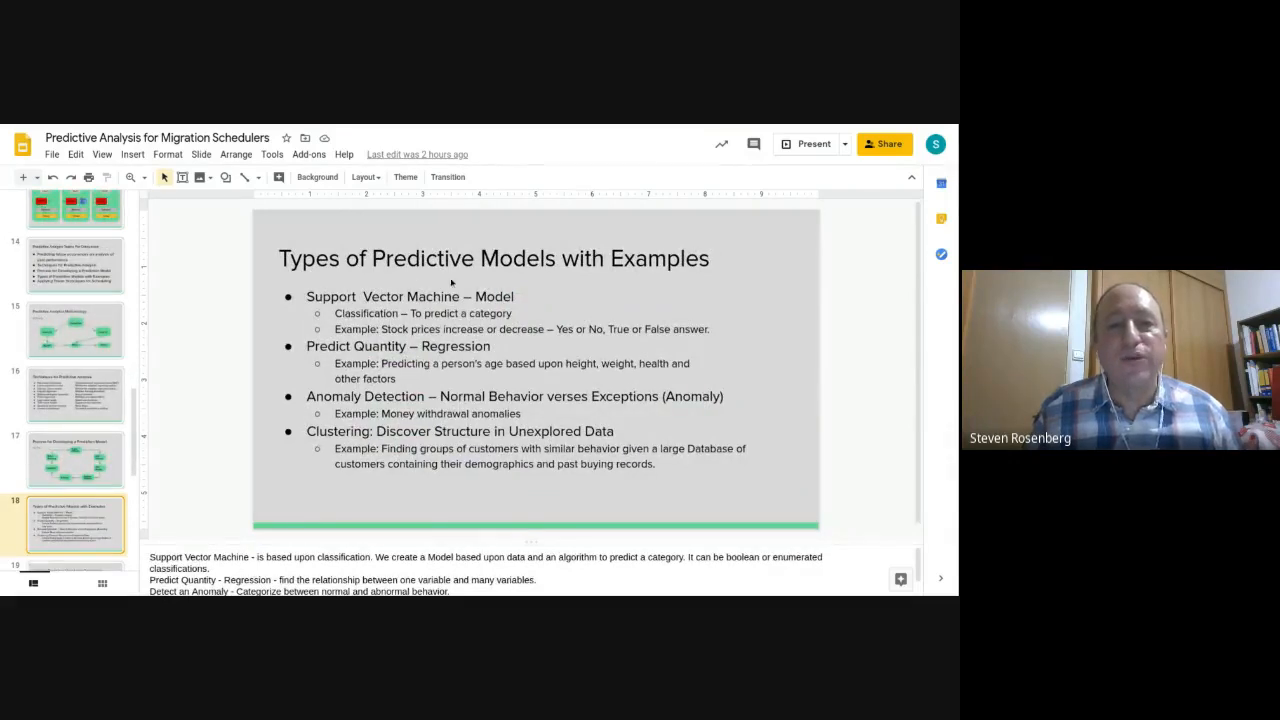
mouse_move(679, 283)
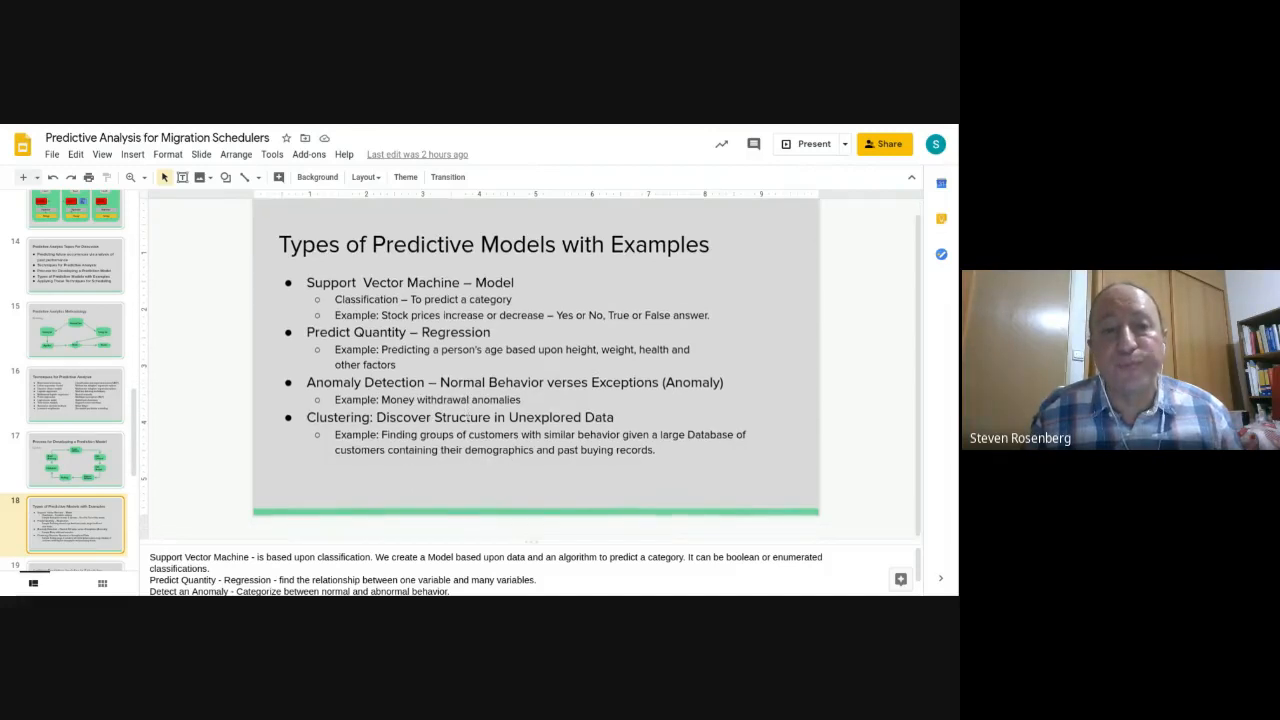
- Advance to slide 19, Applying Predictive Analytics to Schedulers
click(75, 523)
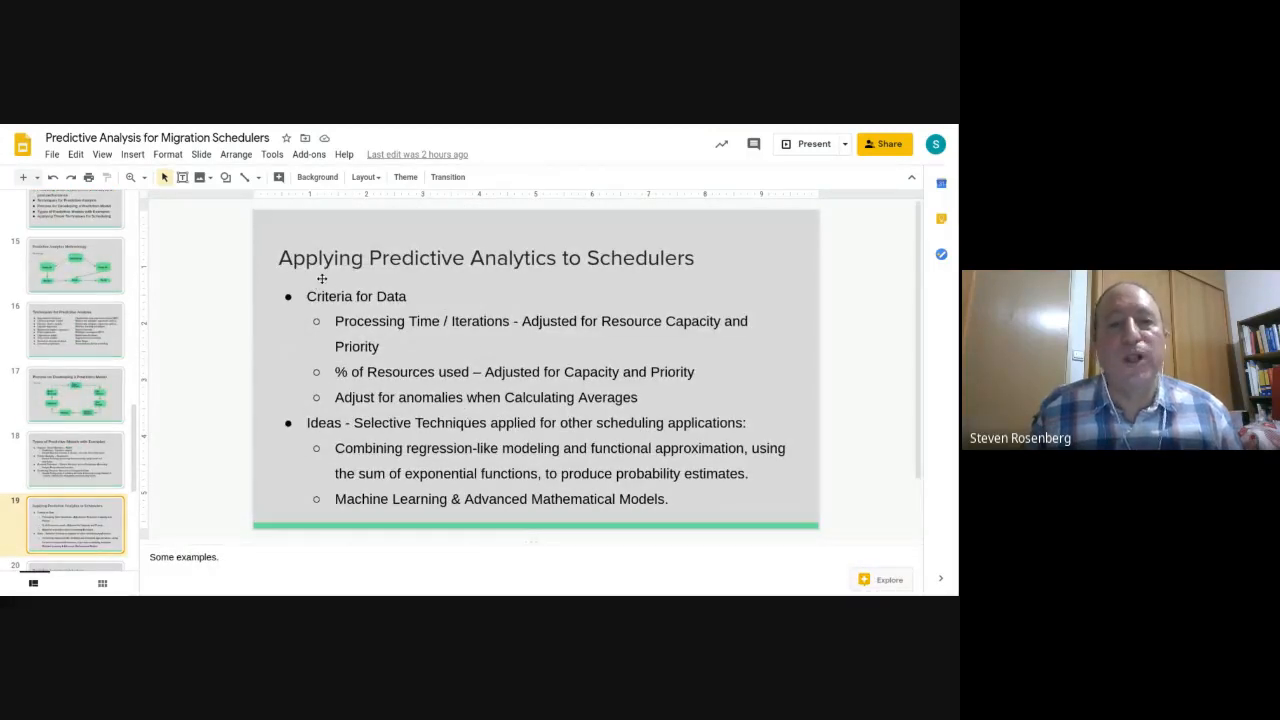
mouse_move(494, 280)
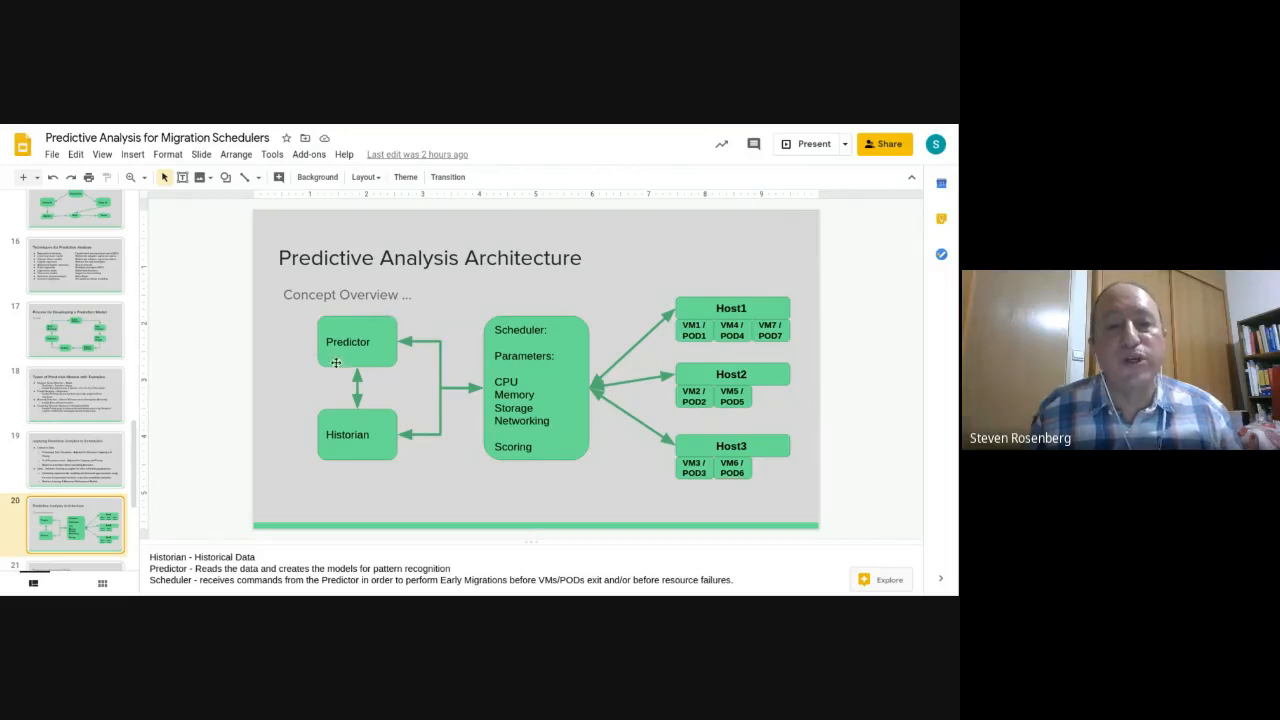
mouse_move(367, 366)
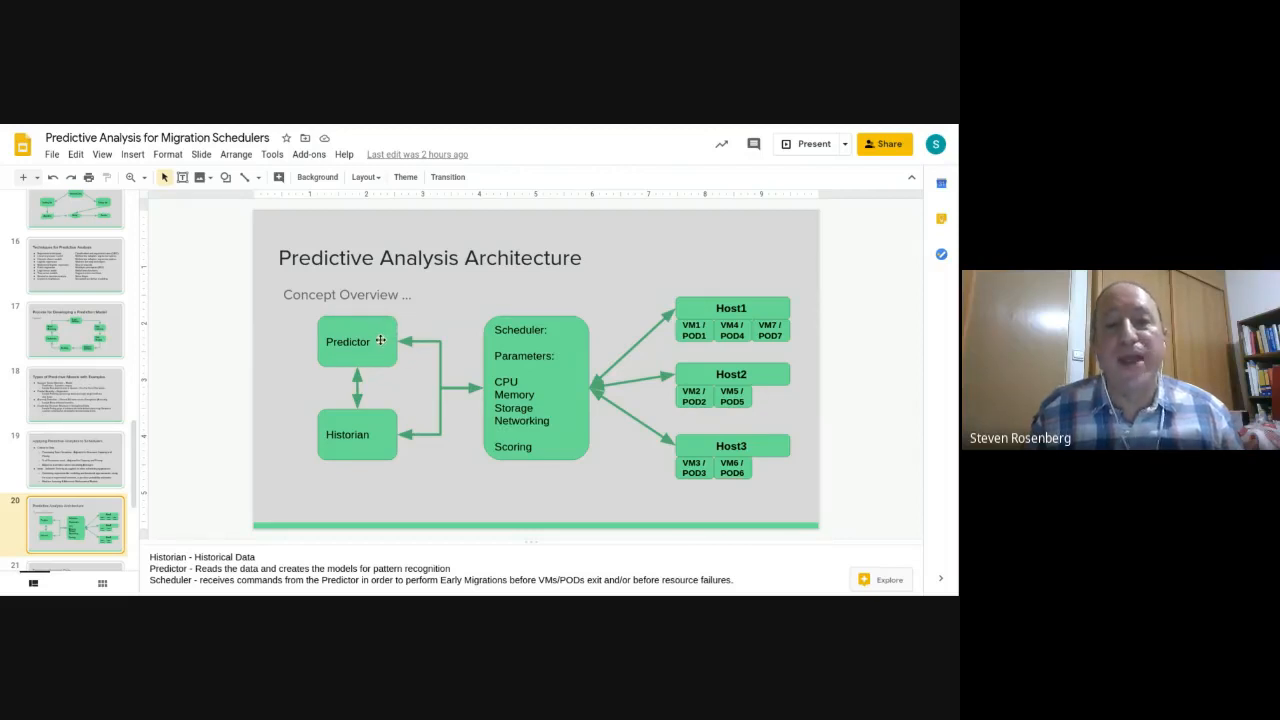
mouse_move(520, 380)
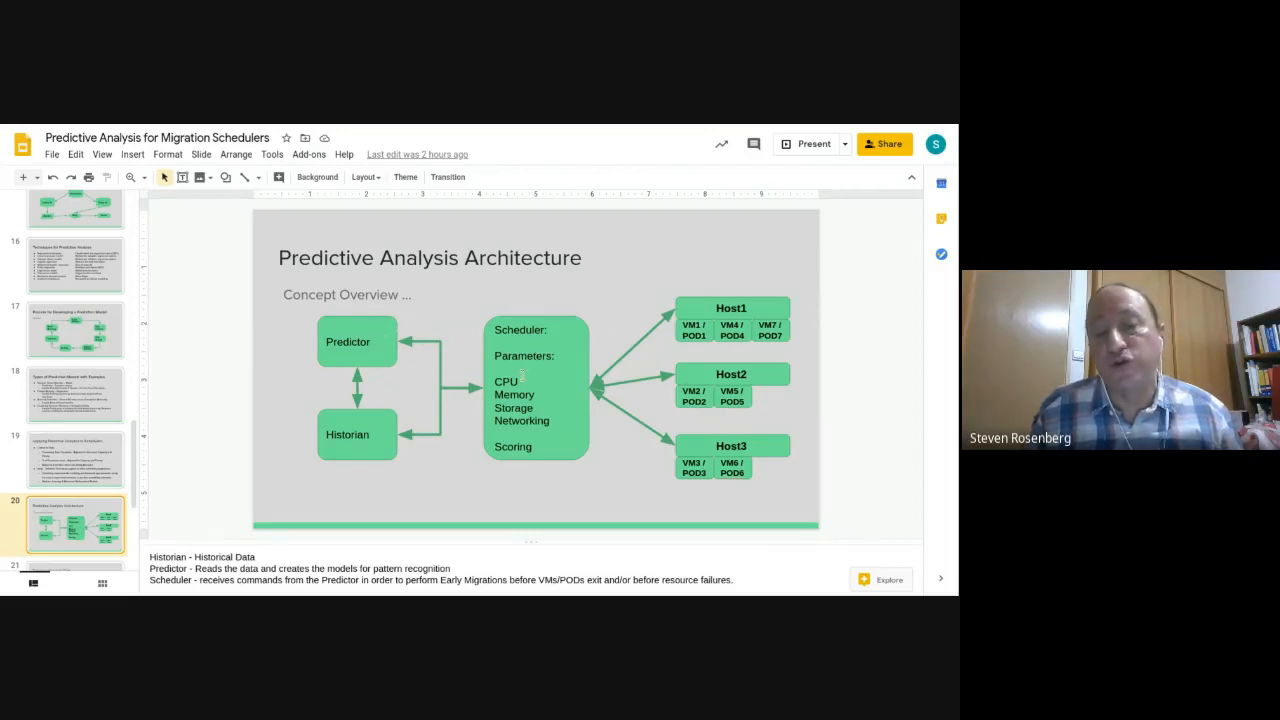
- Advance to slide 21, Tracking Historical Data
click(75, 523)
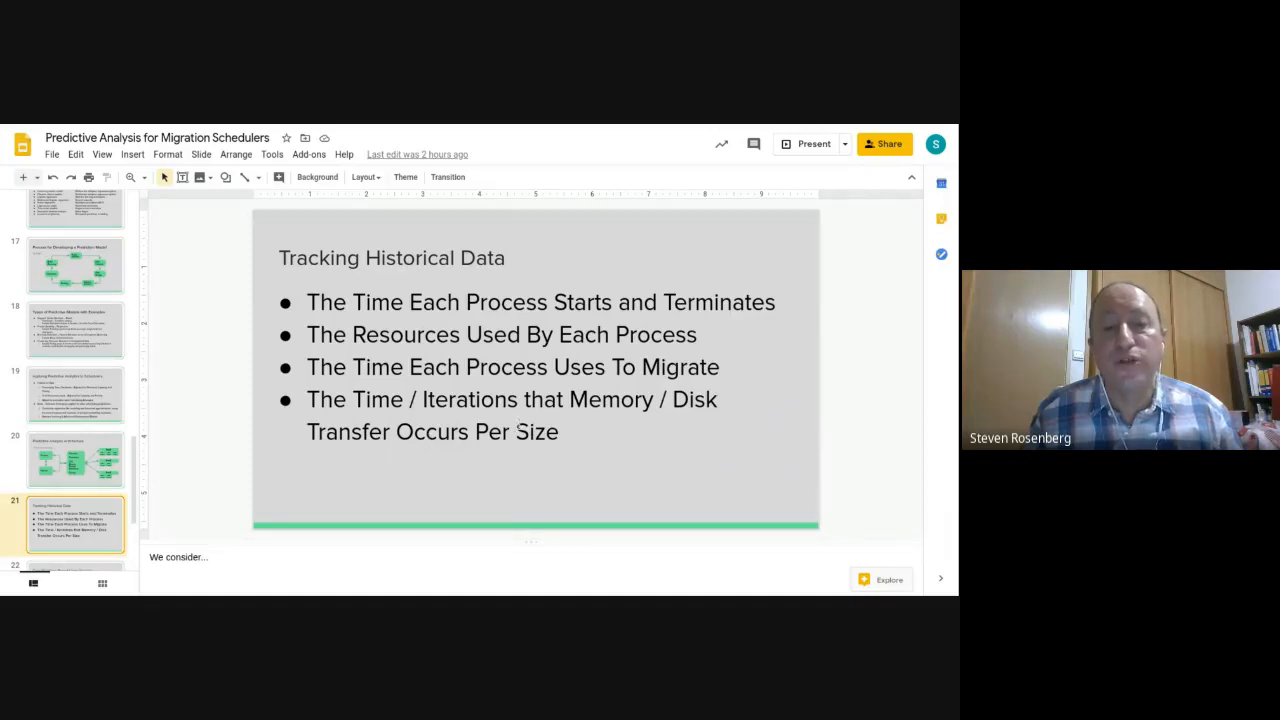
- Advance to slide 23, Anomaly / Error Calculation Methods to Consider
click(75, 524)
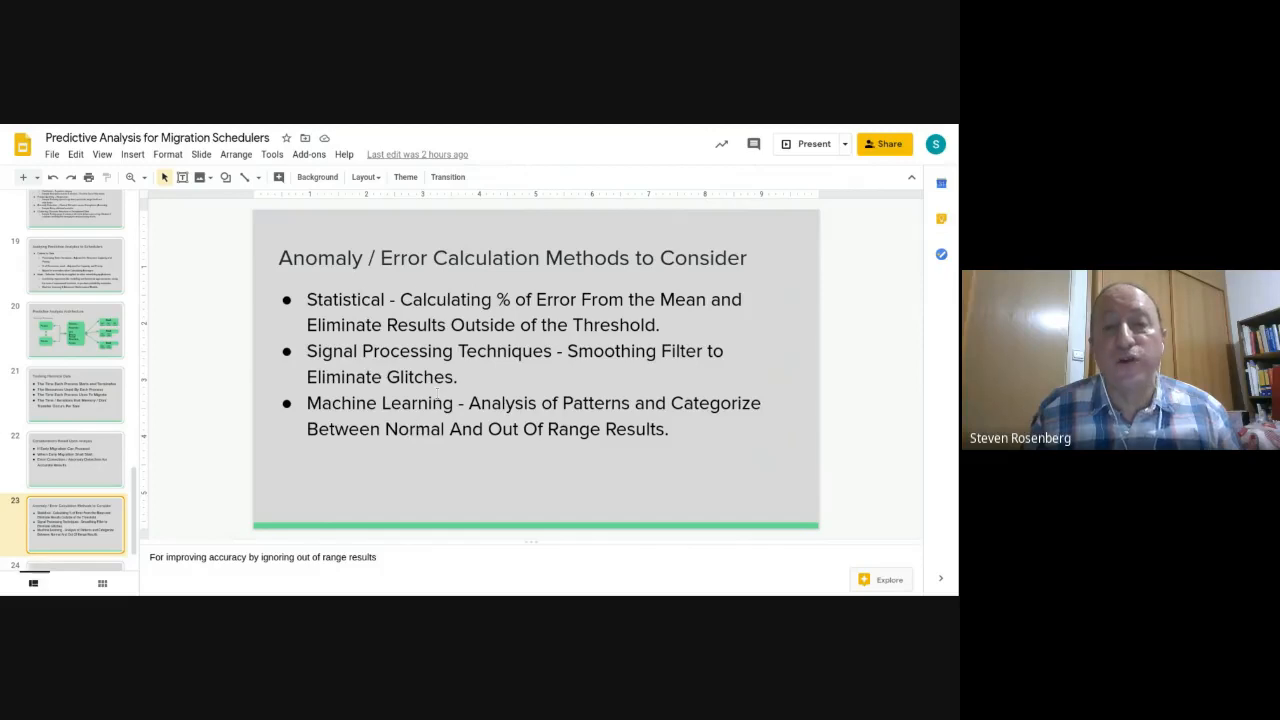
- Show the closing slide 24, Thank You, inviting questions
click(75, 535)
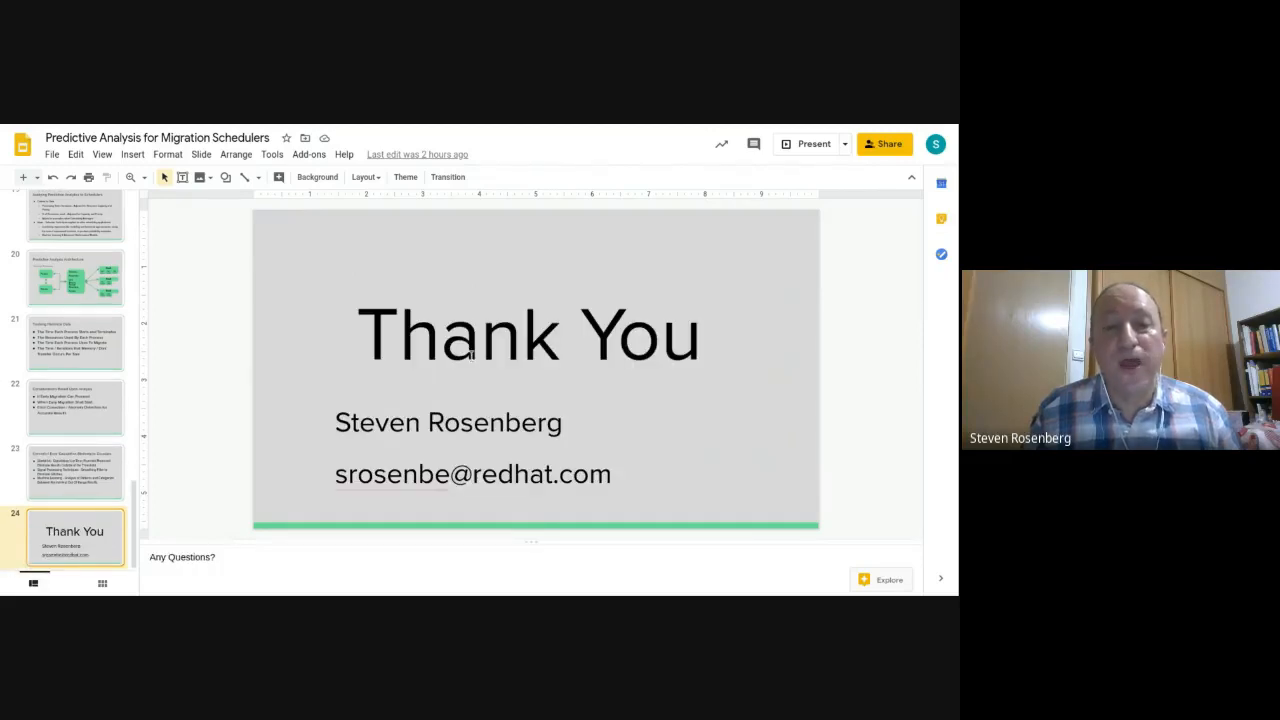